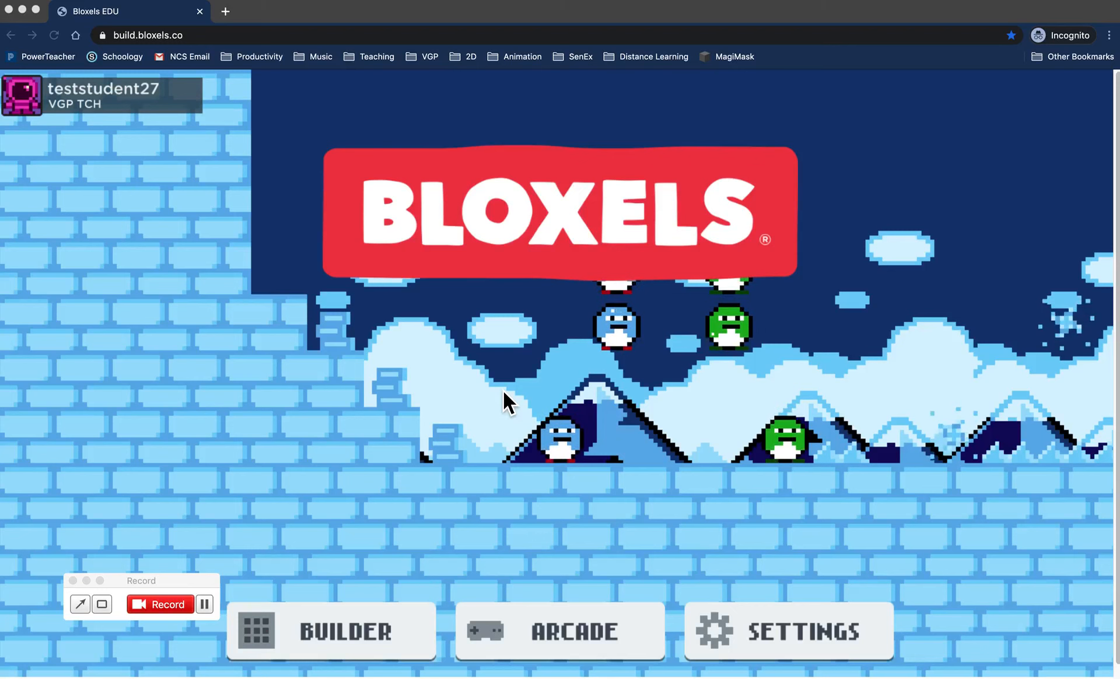
mouse_move(385, 427)
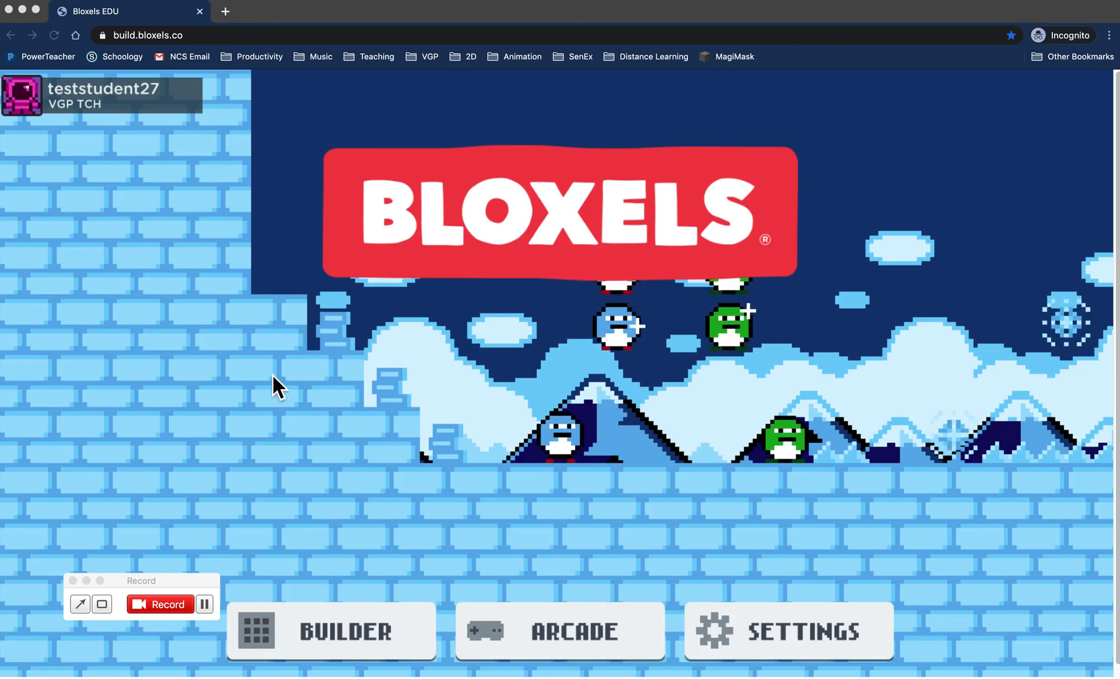
mouse_move(311, 475)
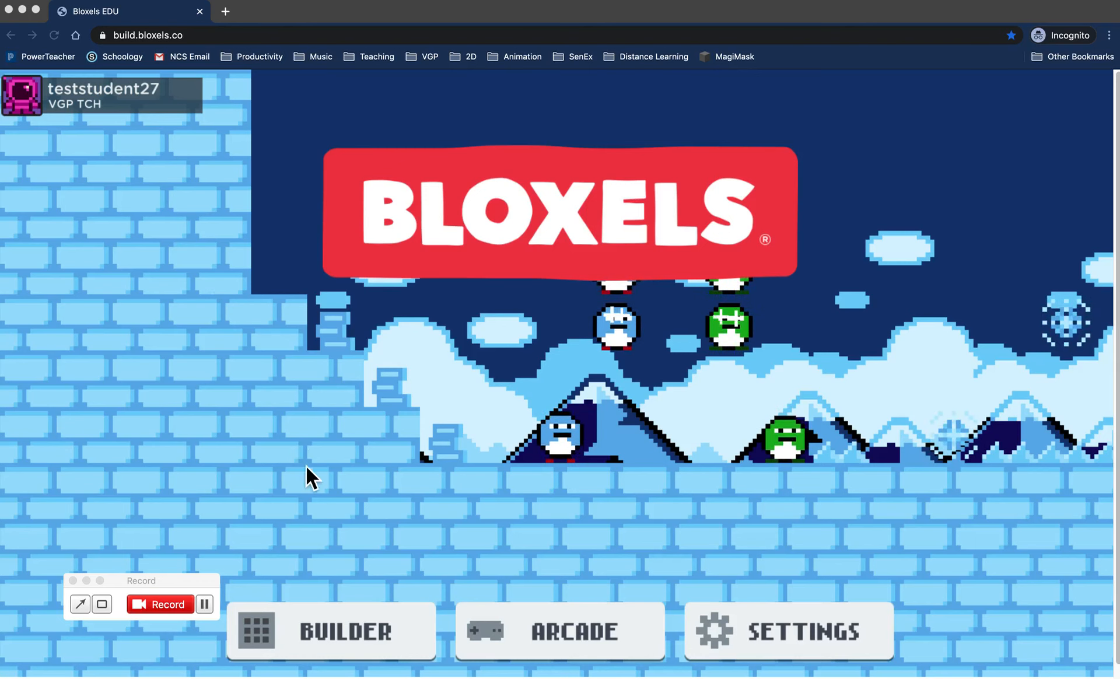
mouse_move(382, 643)
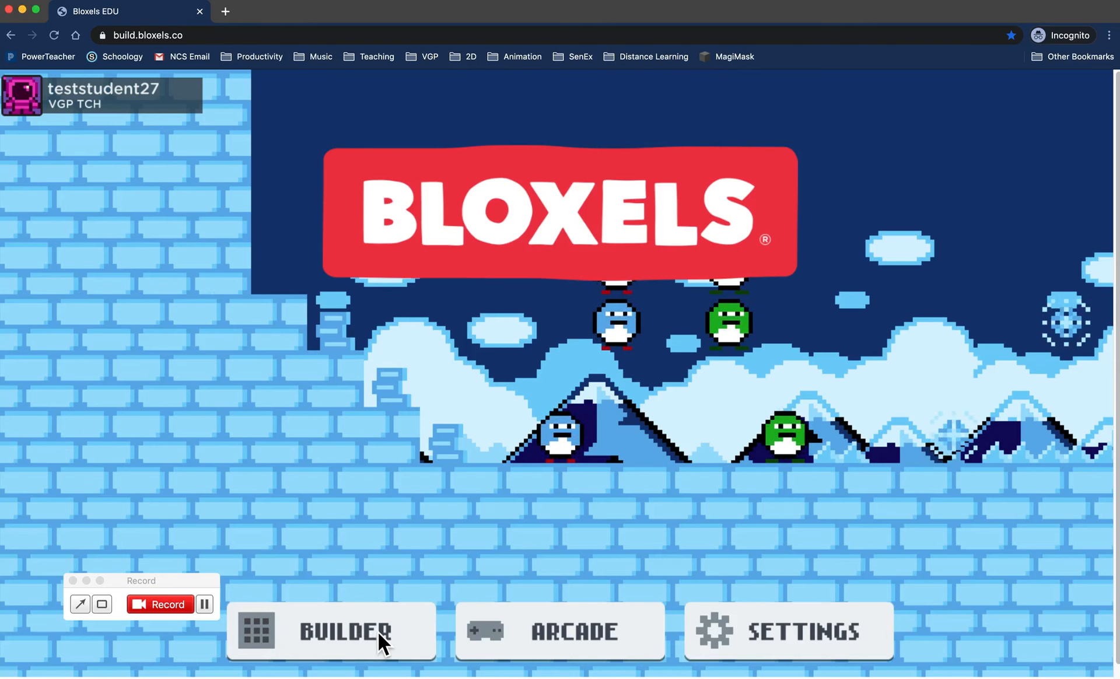
- Enter the art builder and select the Grass01 tile to show its Edit/Share options
click(330, 631)
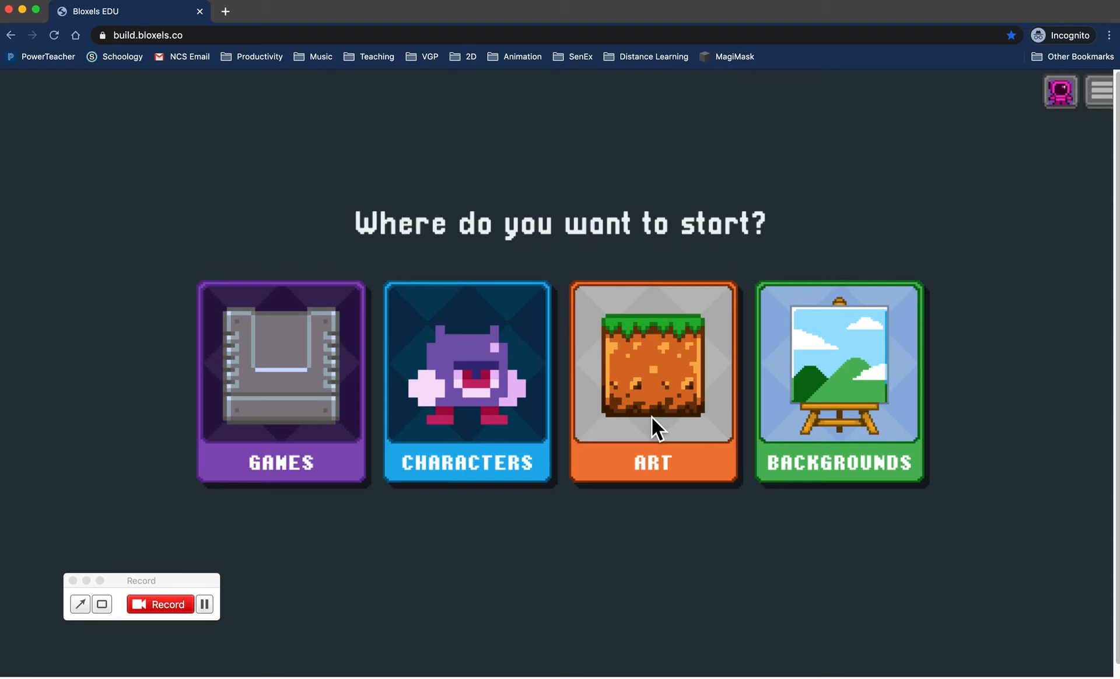
mouse_move(665, 424)
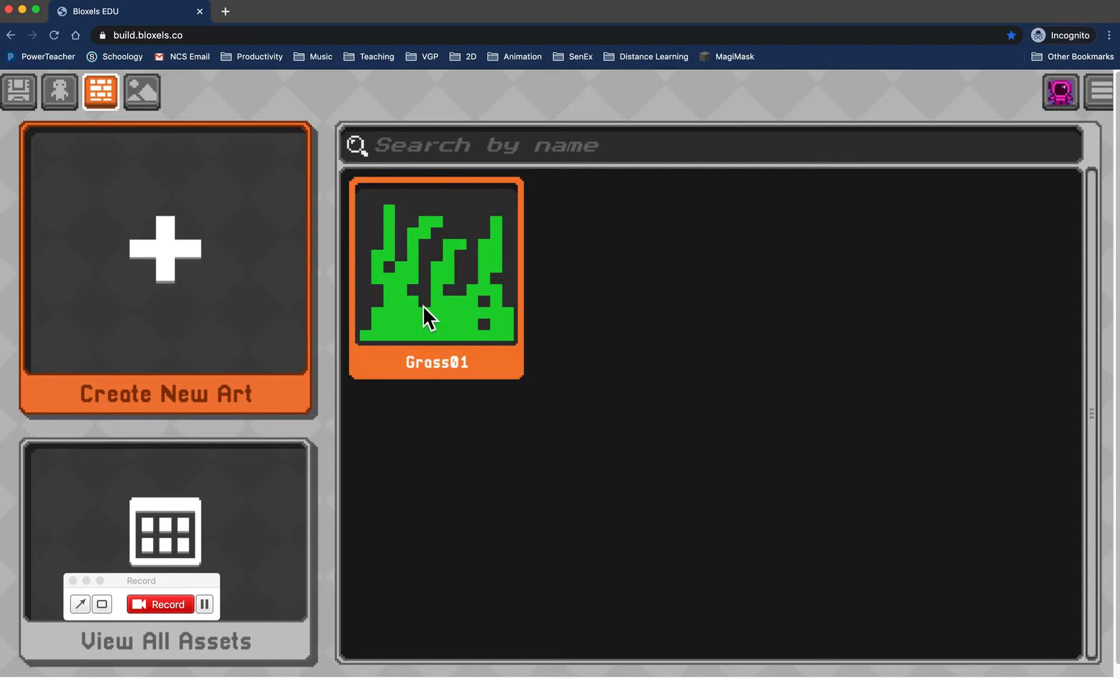
mouse_move(479, 327)
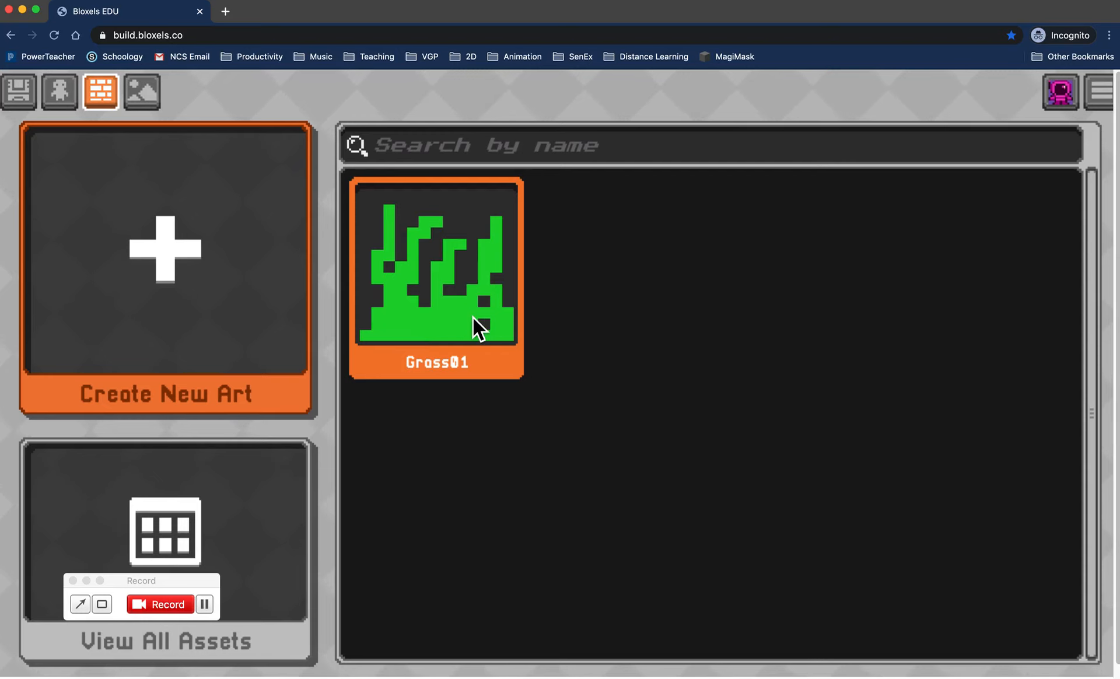
mouse_move(485, 338)
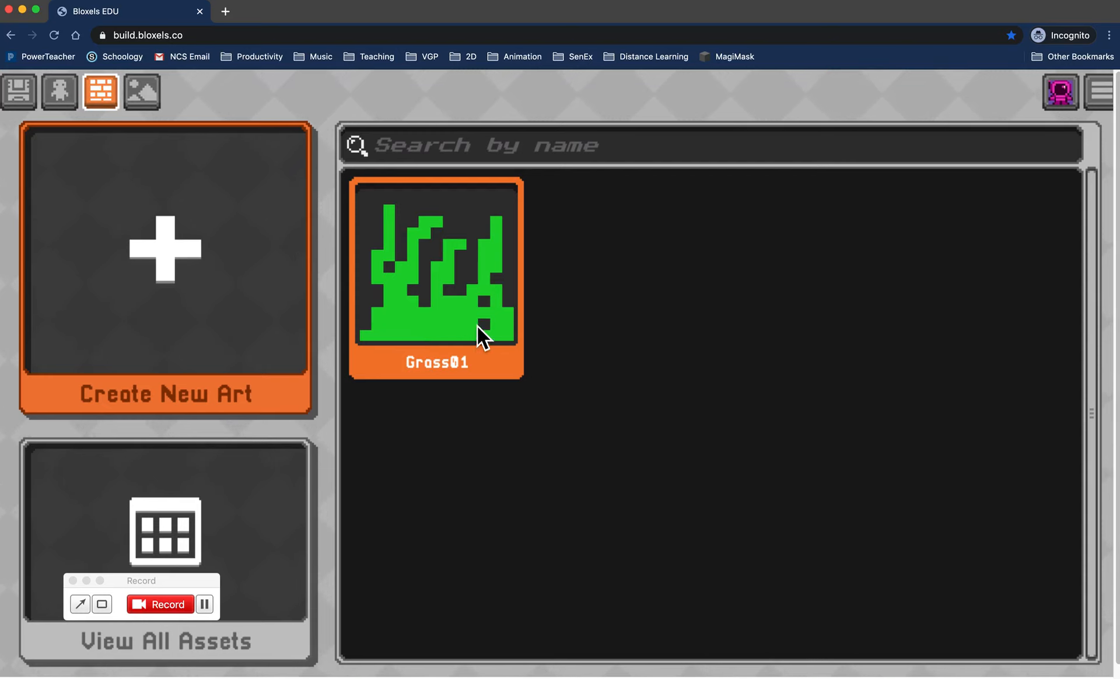
click(435, 278)
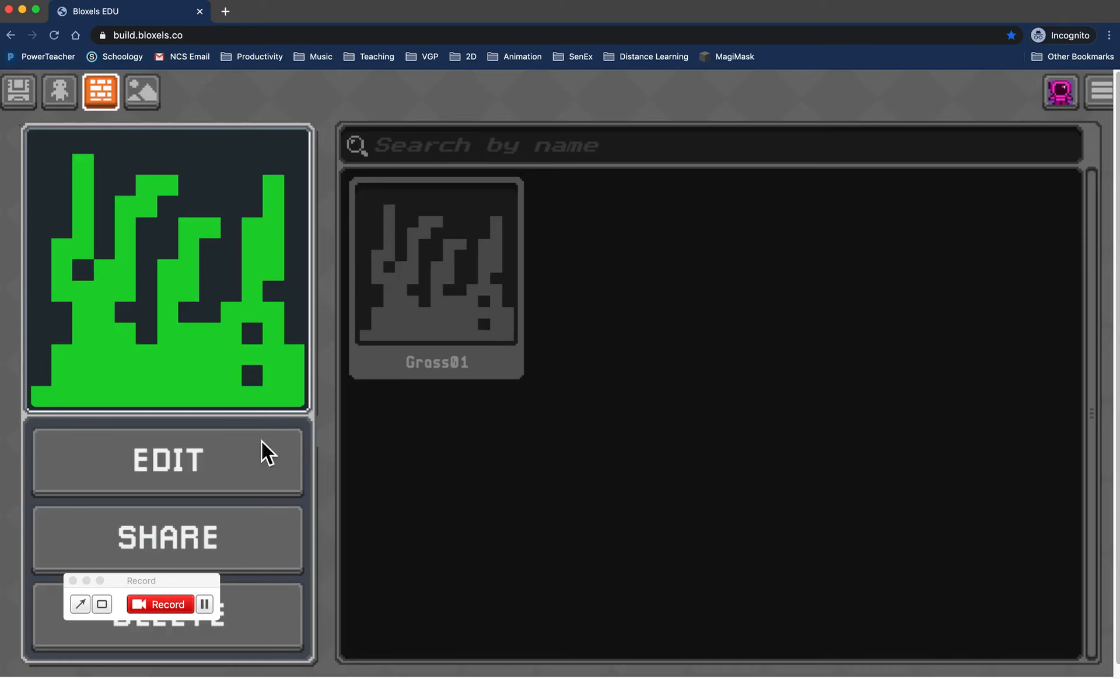
- Open the two-frame Grass01 tile in the editor and raise playback from 6 to 7 fps
click(167, 459)
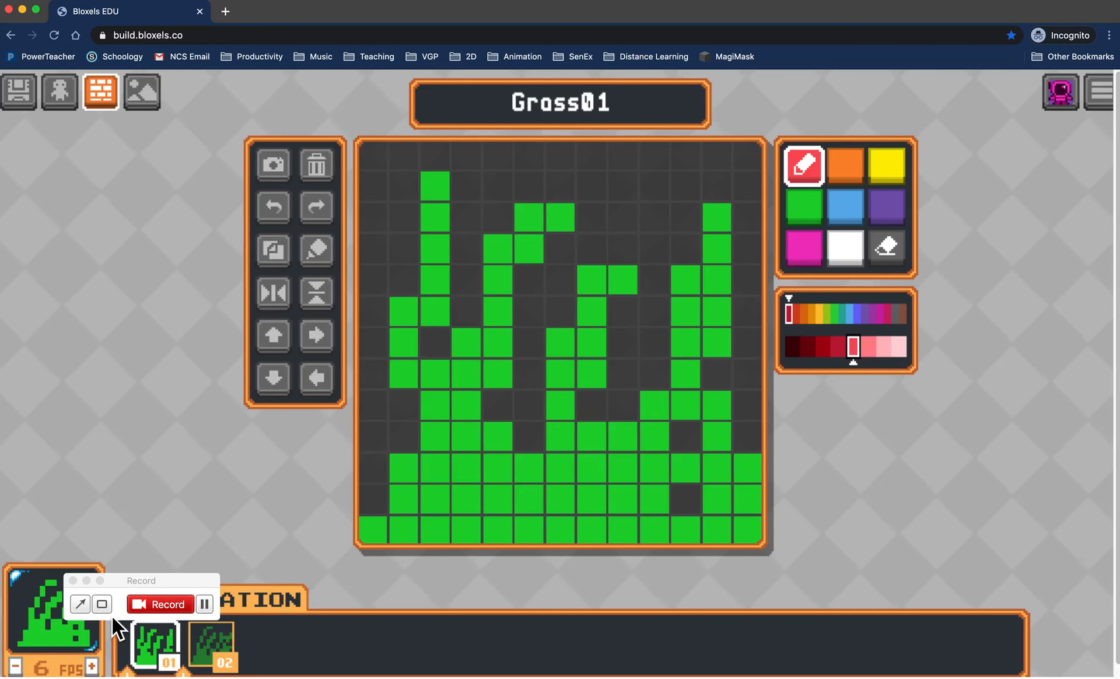
mouse_move(83, 655)
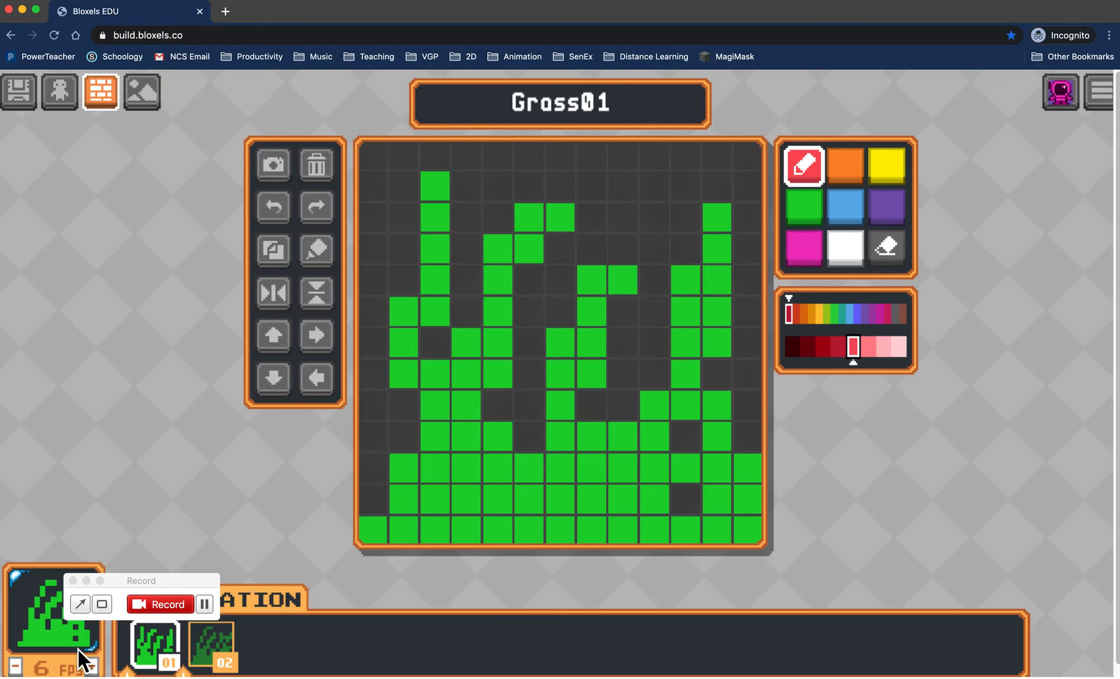
click(14, 666)
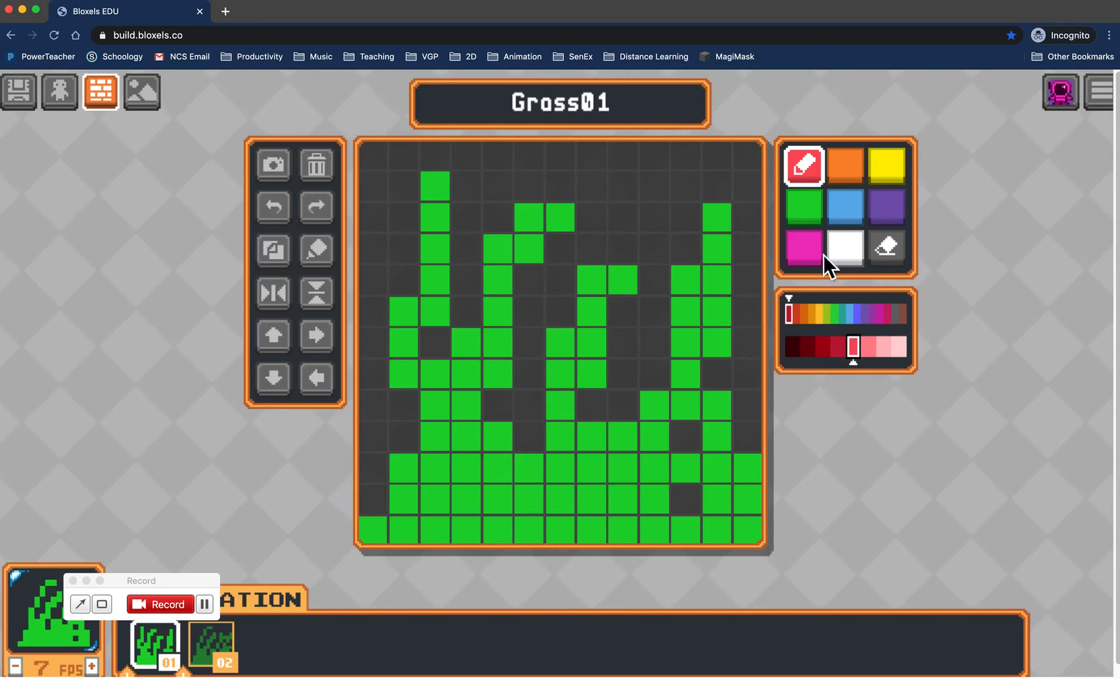
mouse_move(1104, 120)
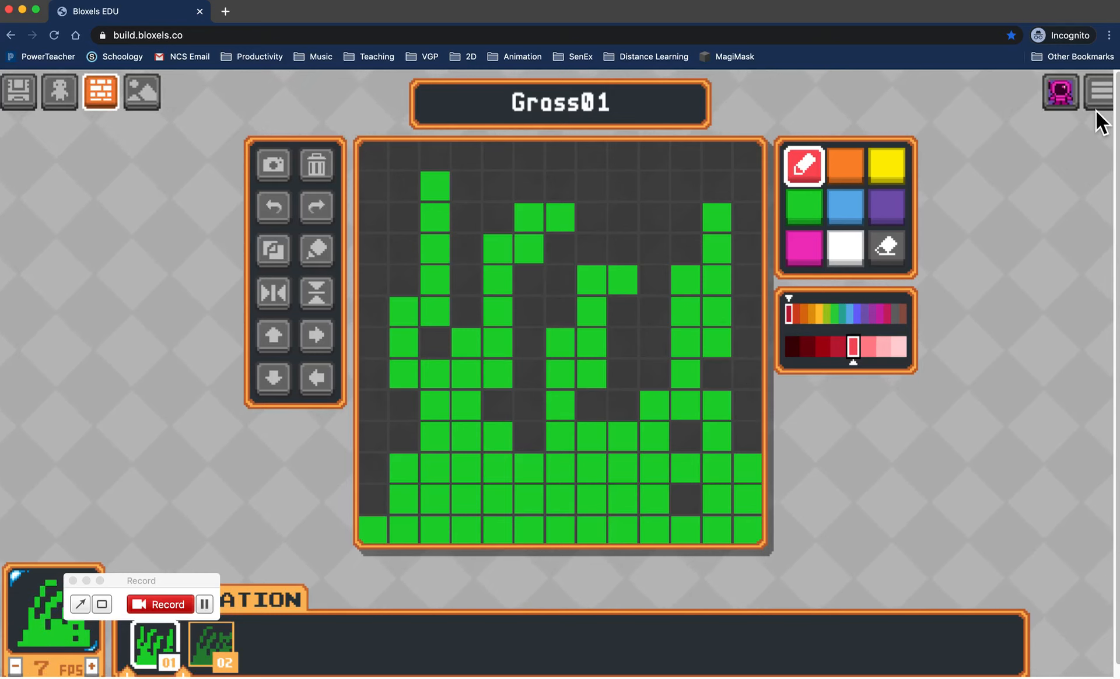
mouse_move(99, 132)
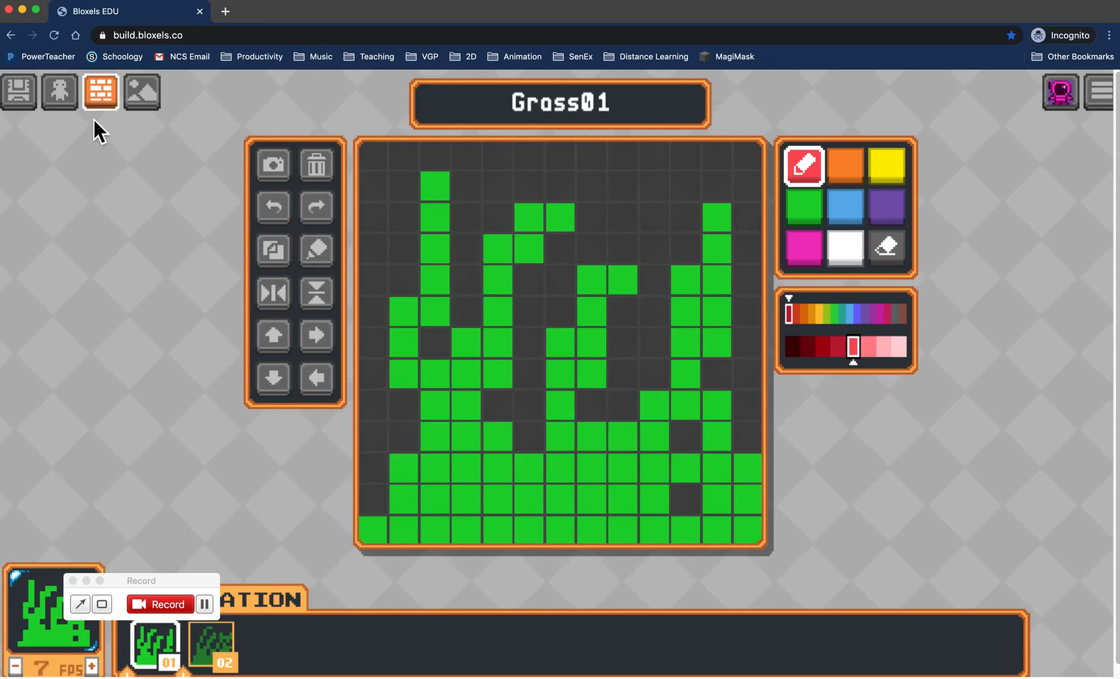
- Reselect Grass01 from the art library, share it to VGP TCH, and dismiss the confirmation
click(101, 92)
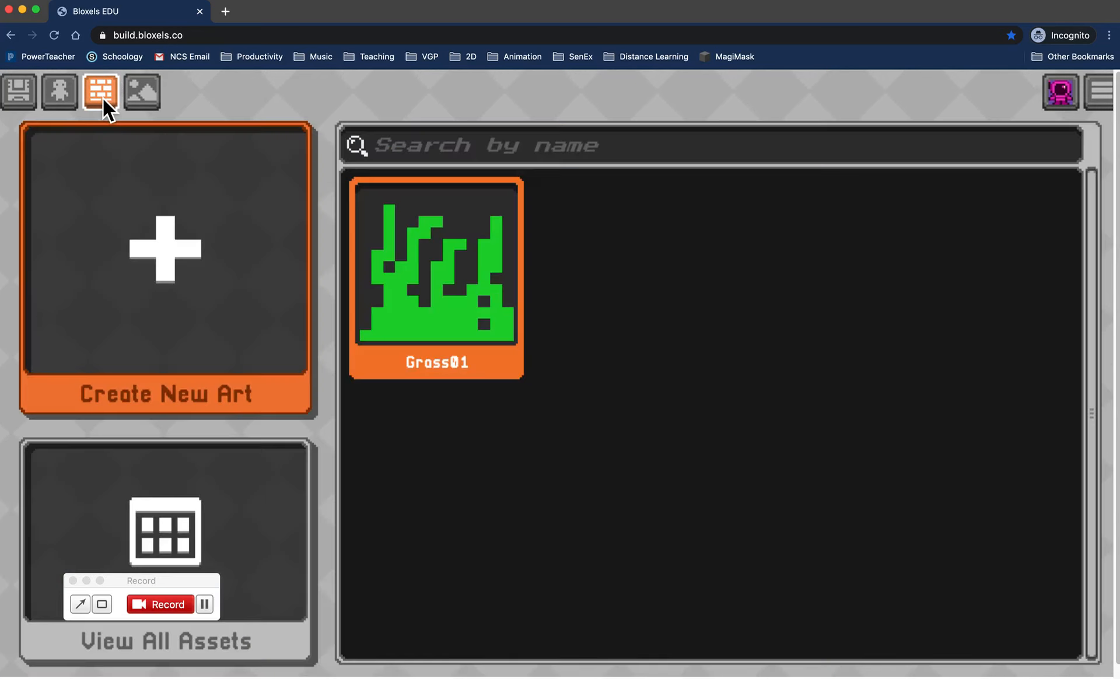
mouse_move(346, 303)
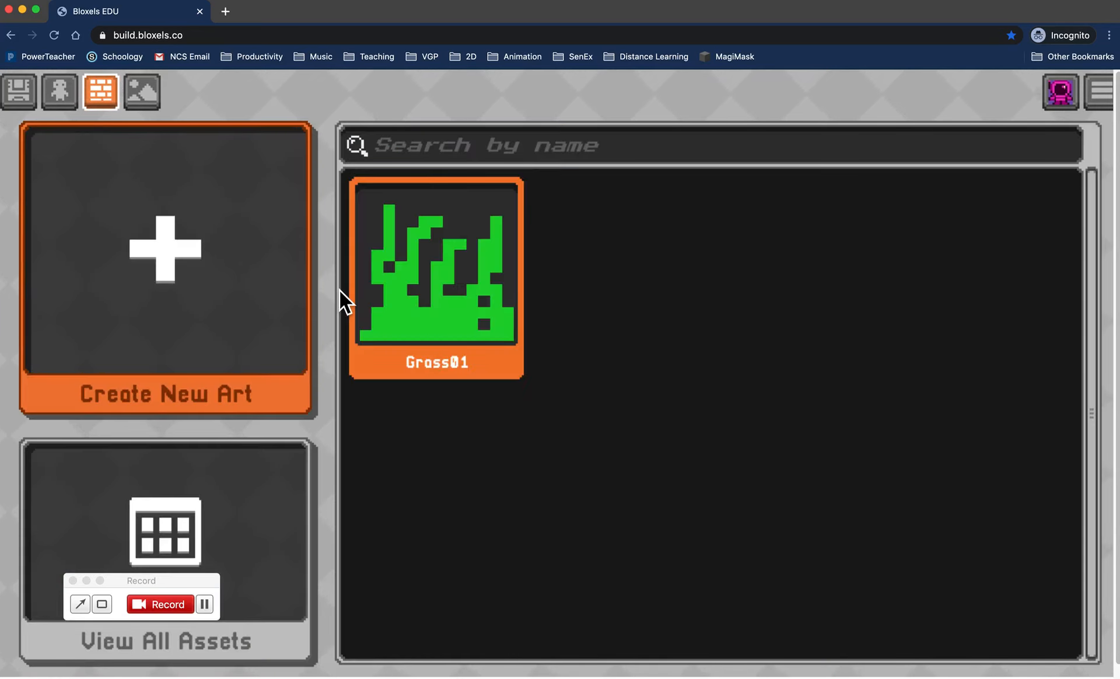
mouse_move(521, 216)
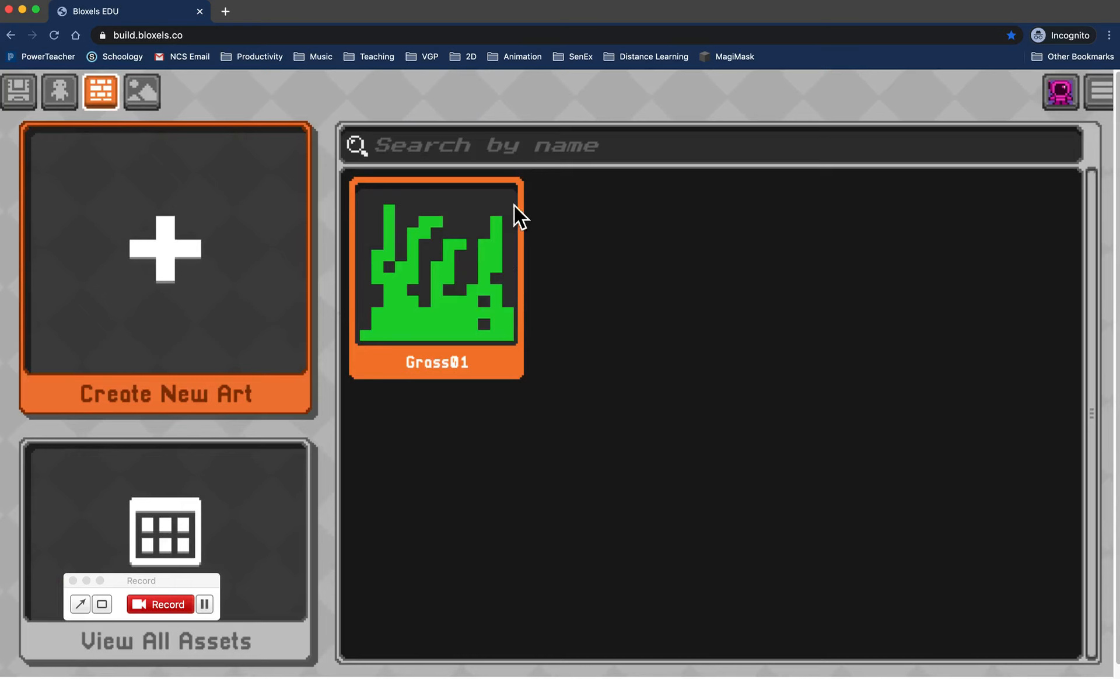
mouse_move(468, 297)
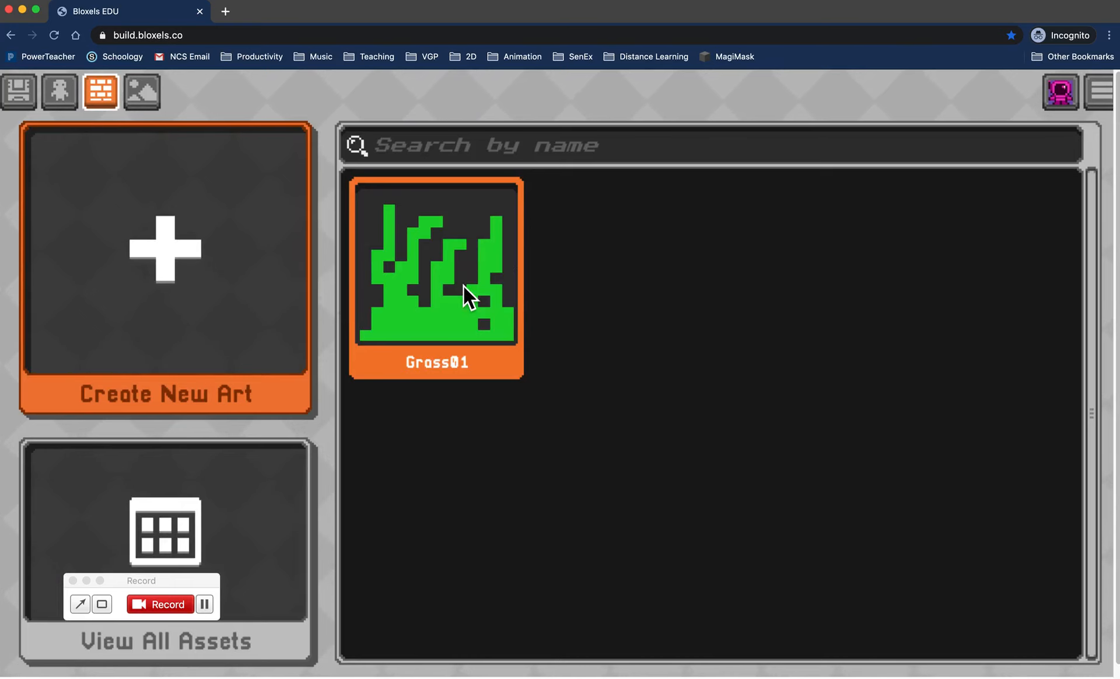
click(436, 279)
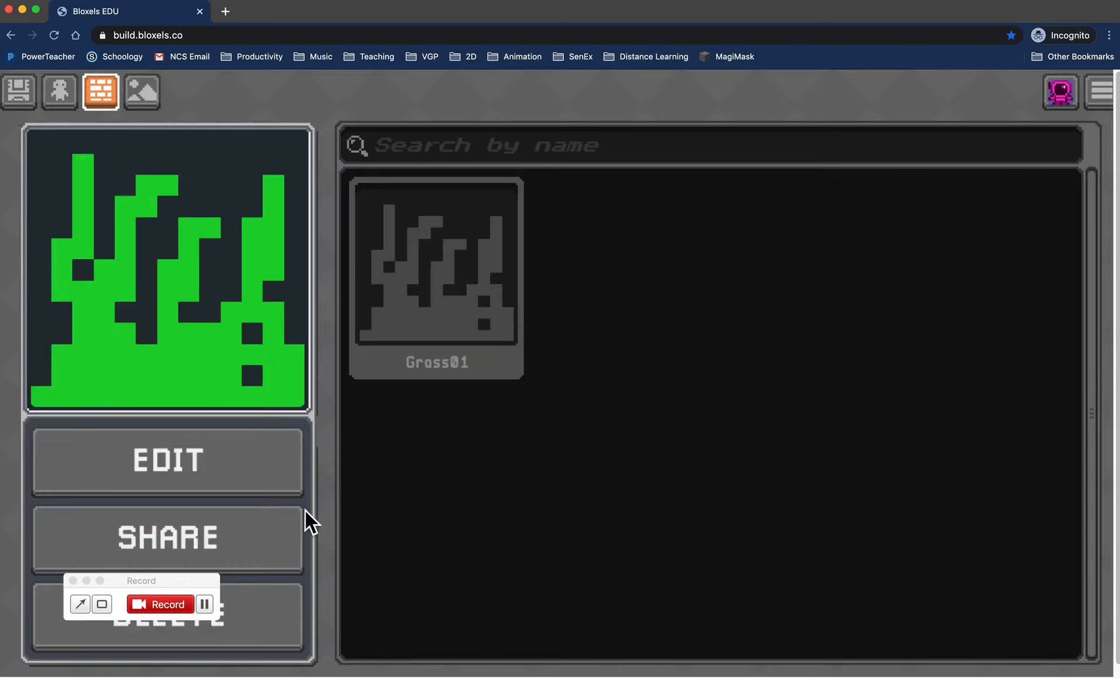
mouse_move(255, 508)
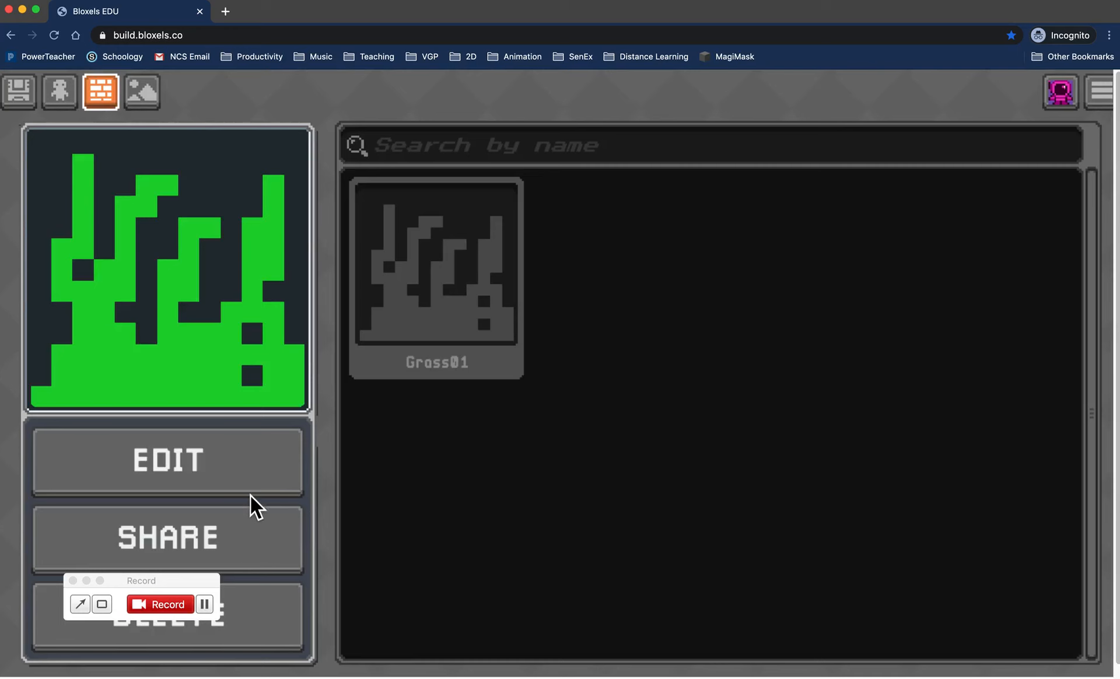
click(168, 536)
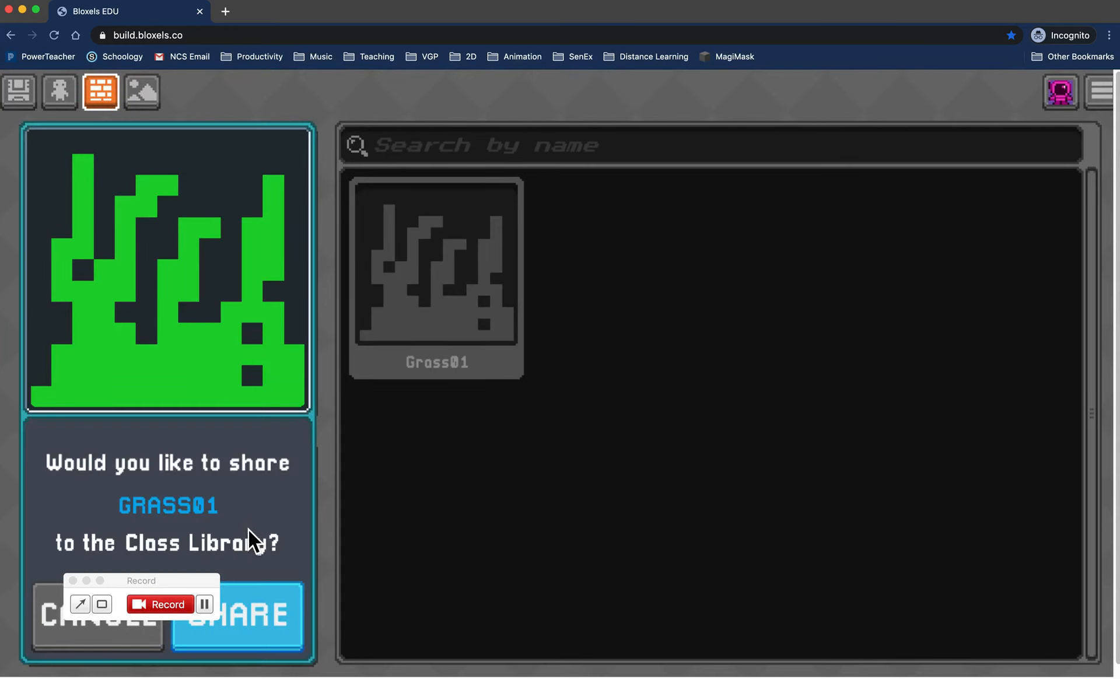
mouse_move(286, 542)
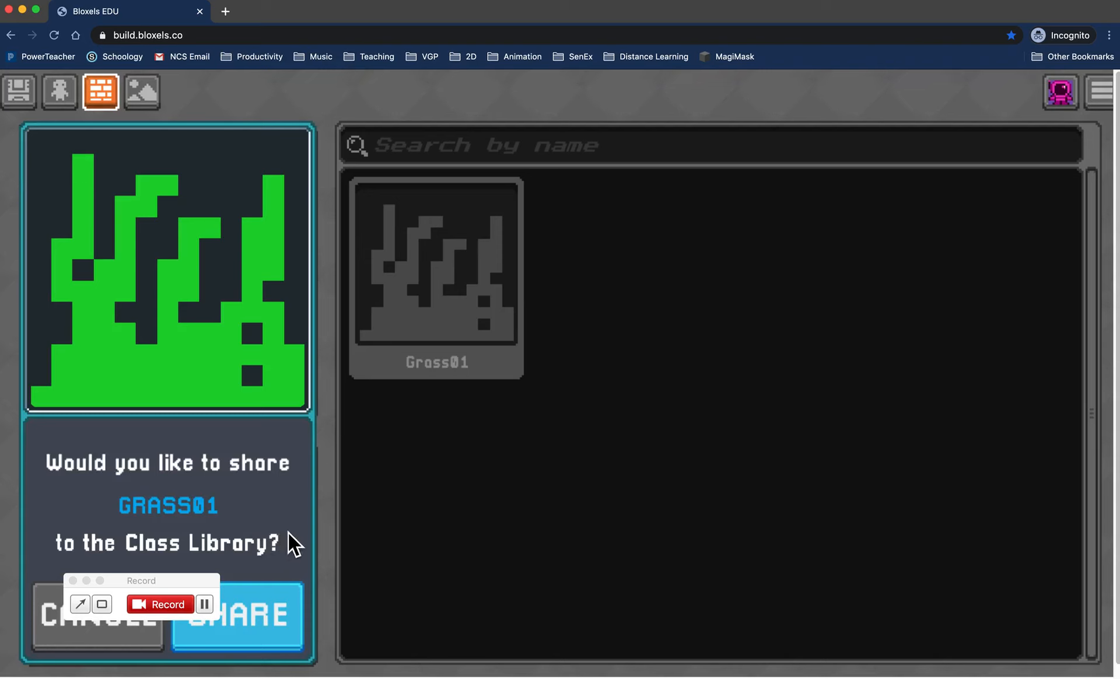
mouse_move(279, 625)
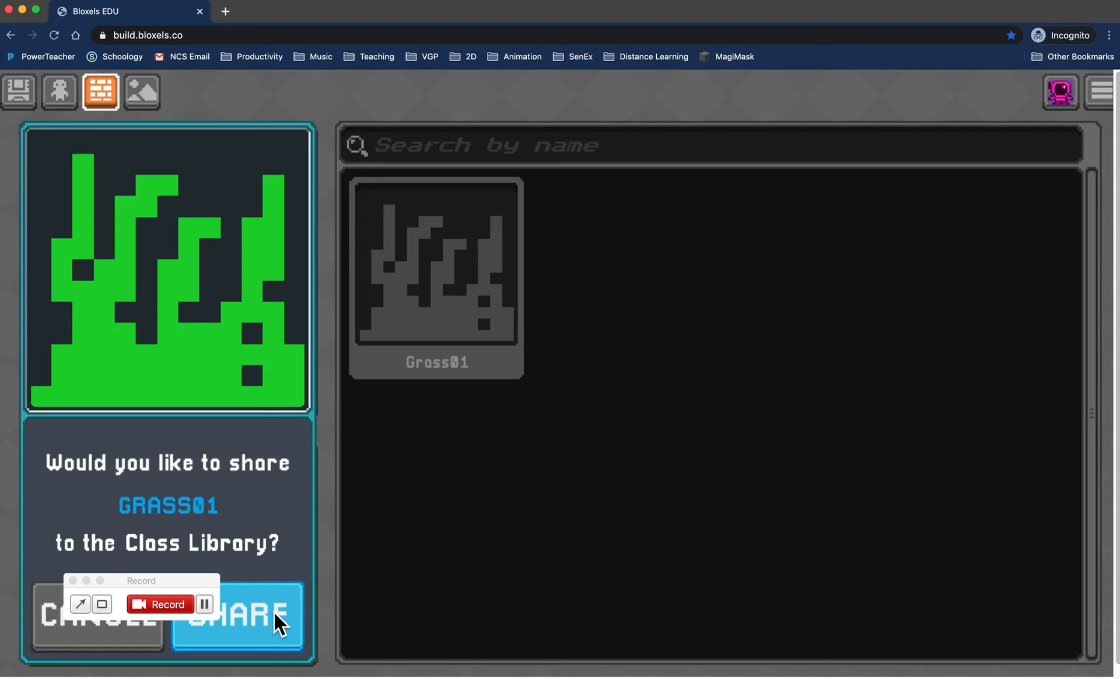
click(237, 616)
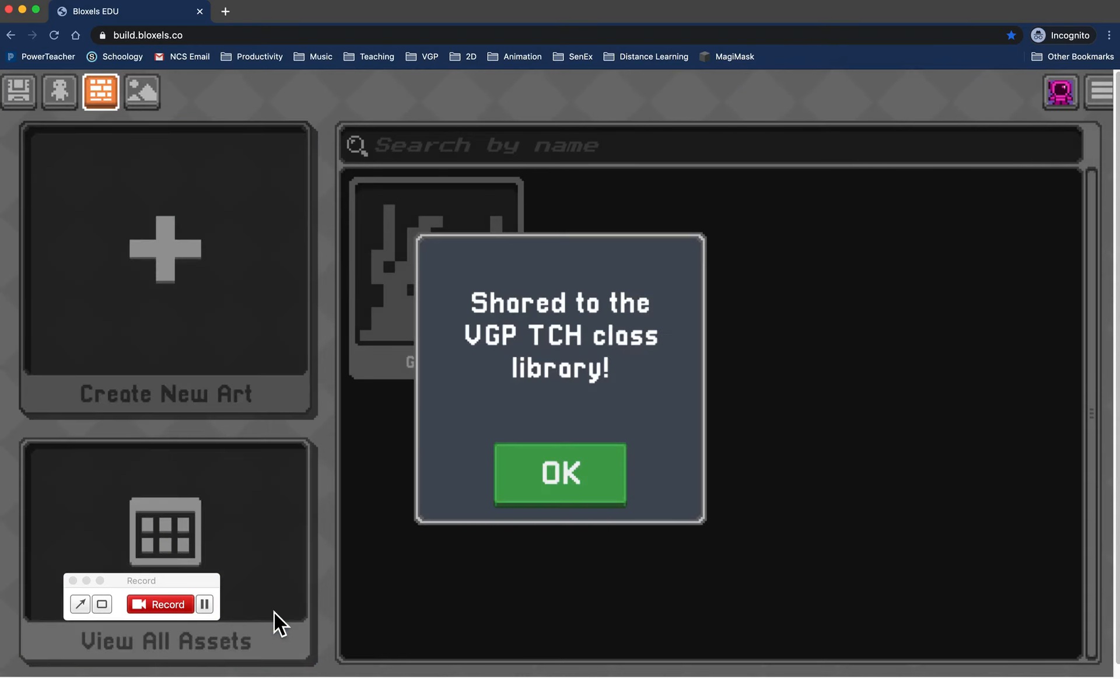
click(559, 473)
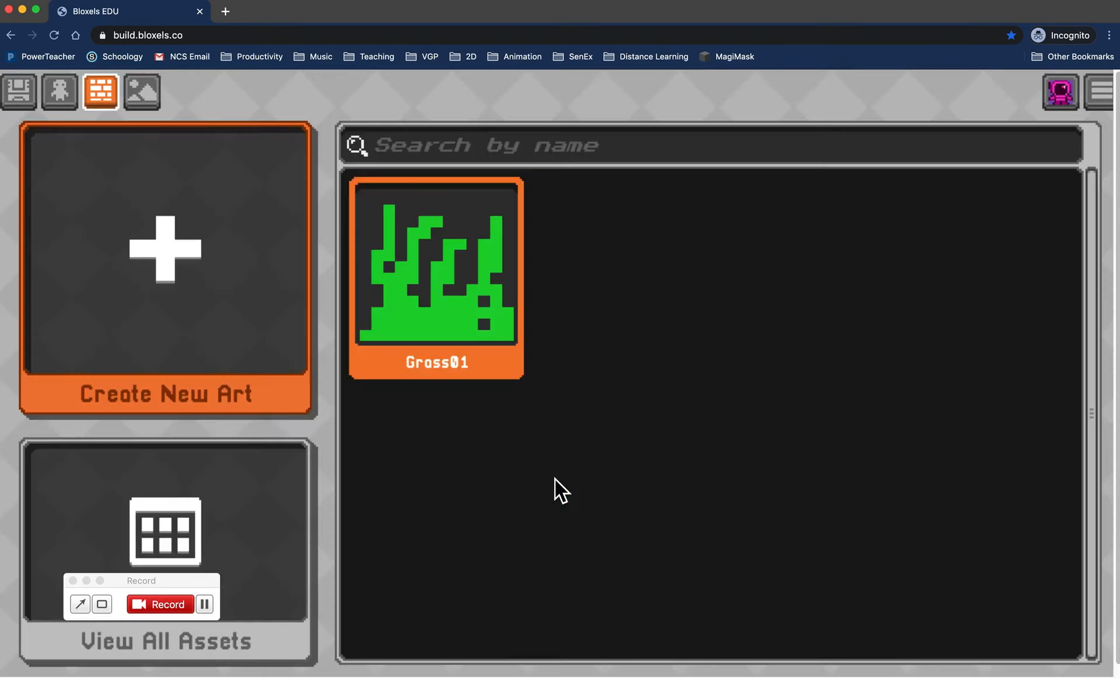
mouse_move(556, 522)
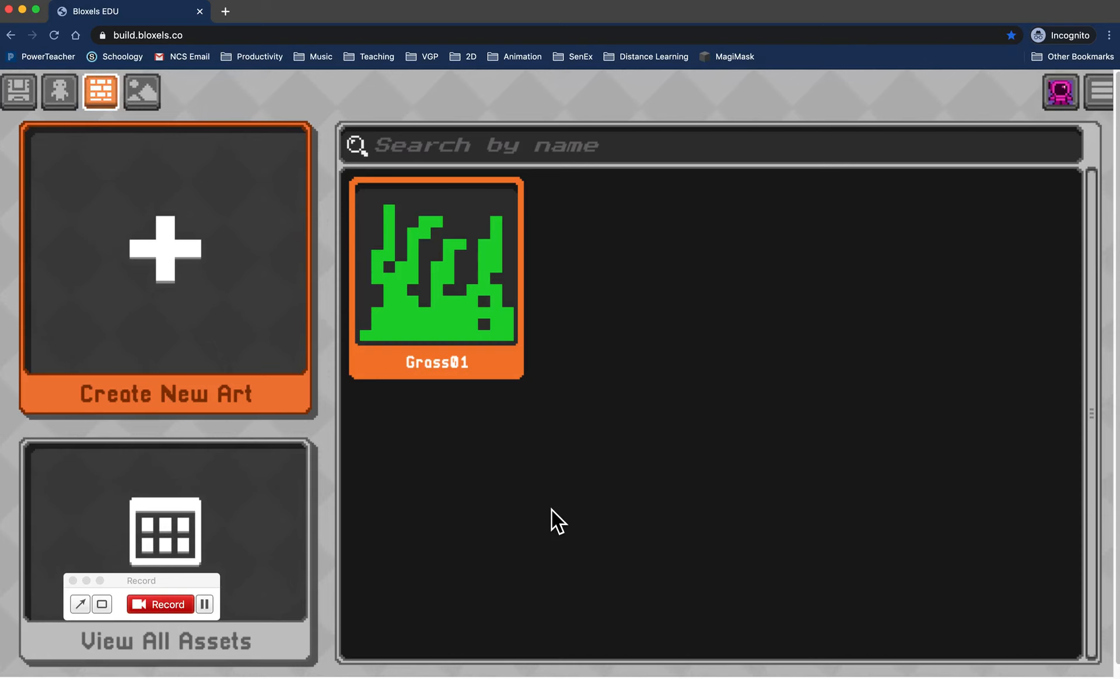
mouse_move(675, 532)
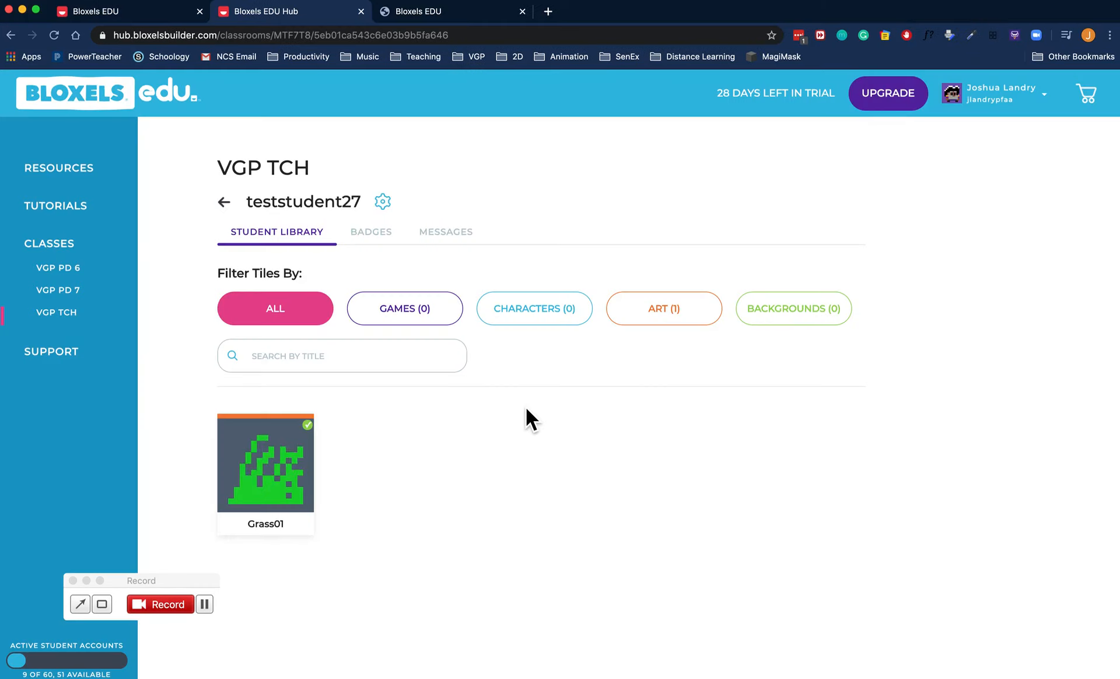
mouse_move(544, 457)
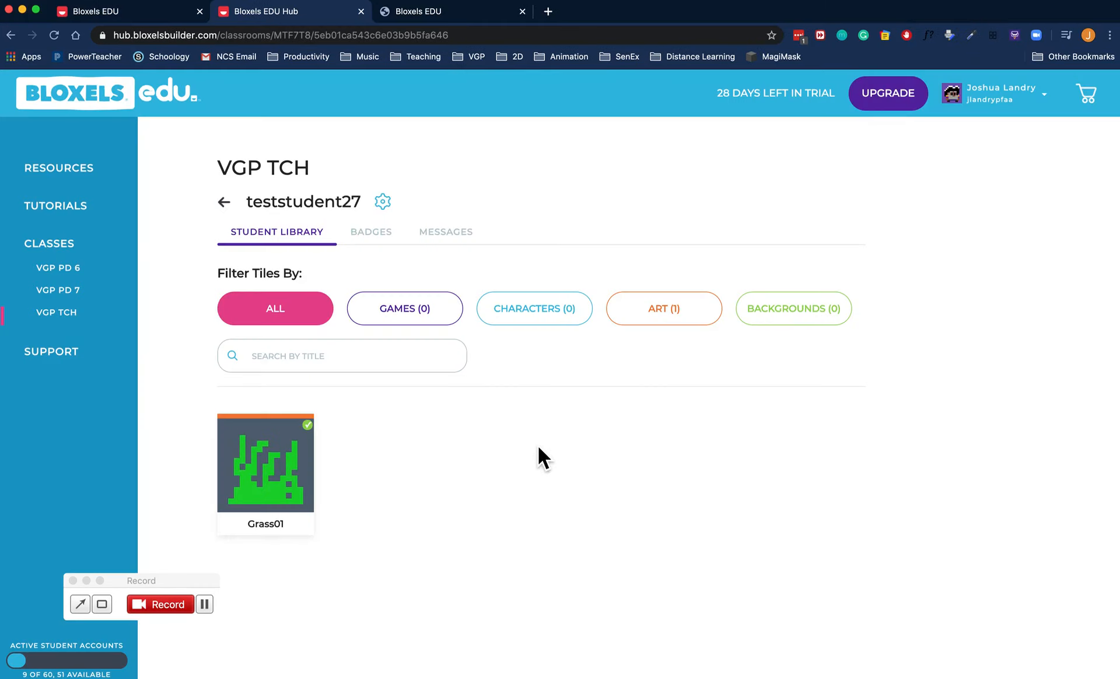
mouse_move(576, 469)
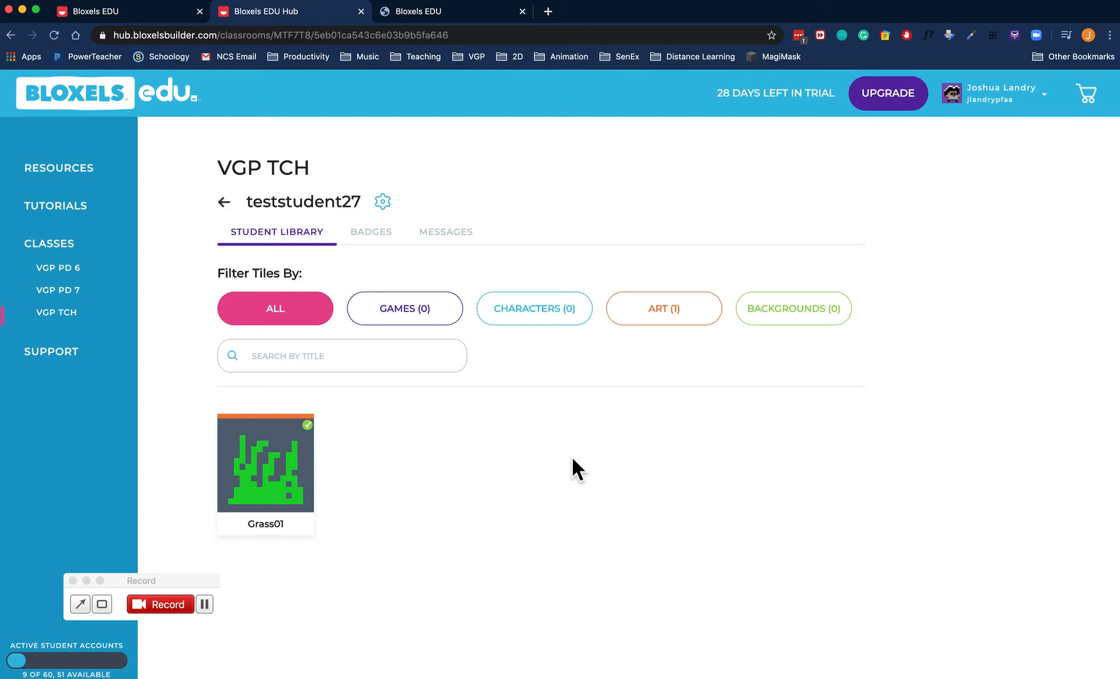
mouse_move(544, 494)
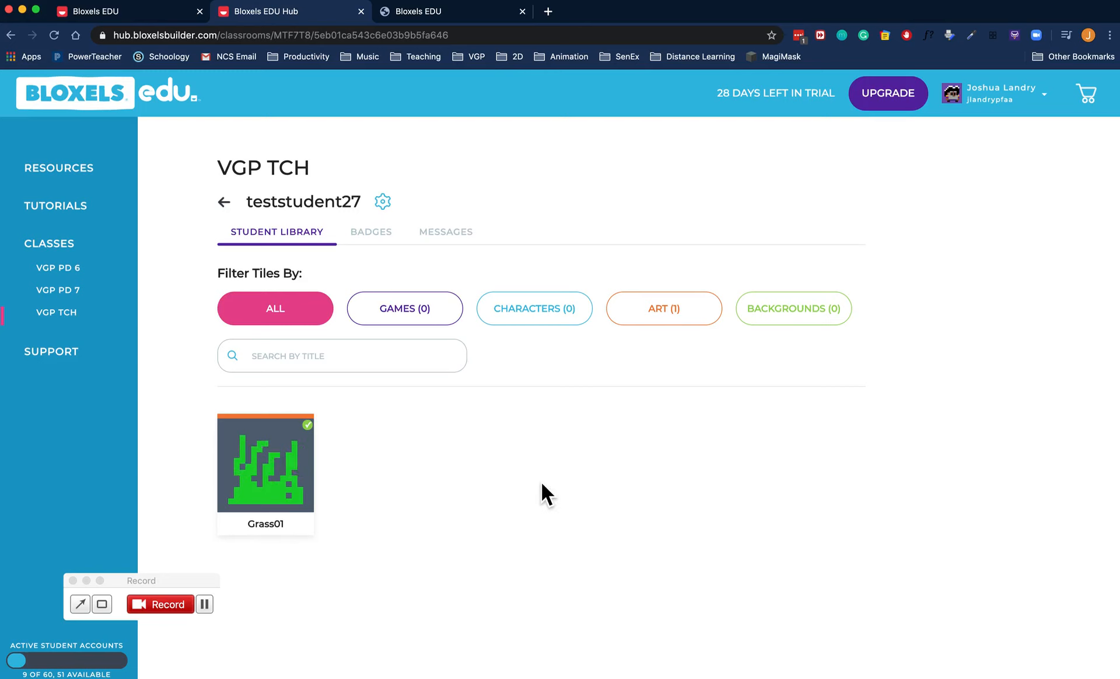
mouse_move(506, 471)
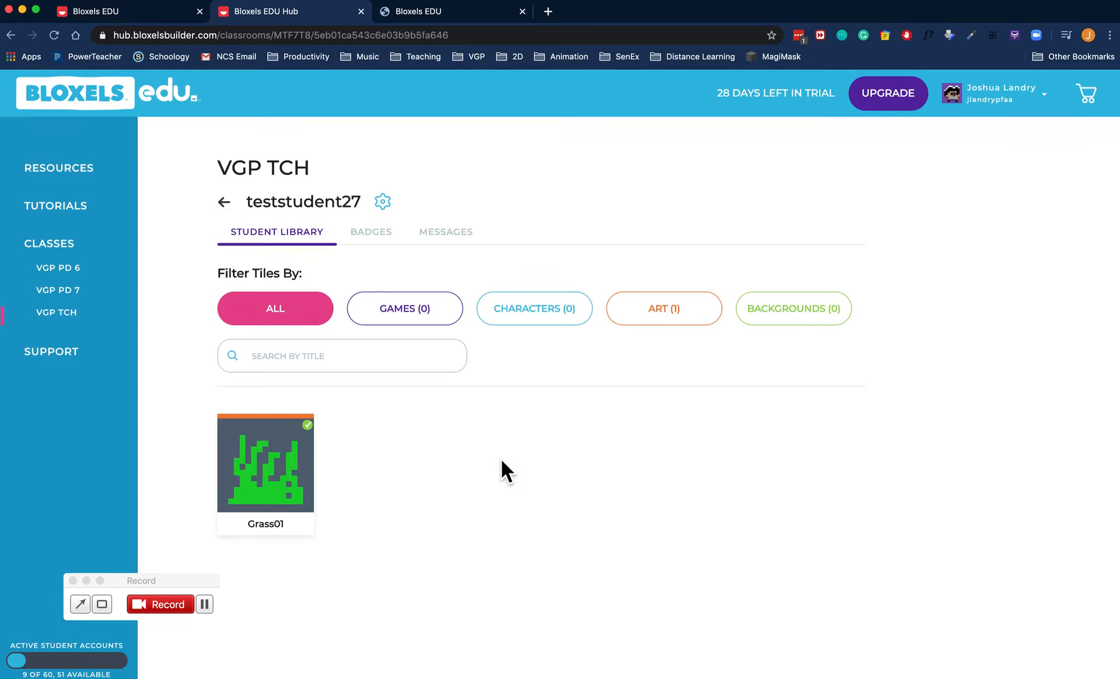
mouse_move(511, 450)
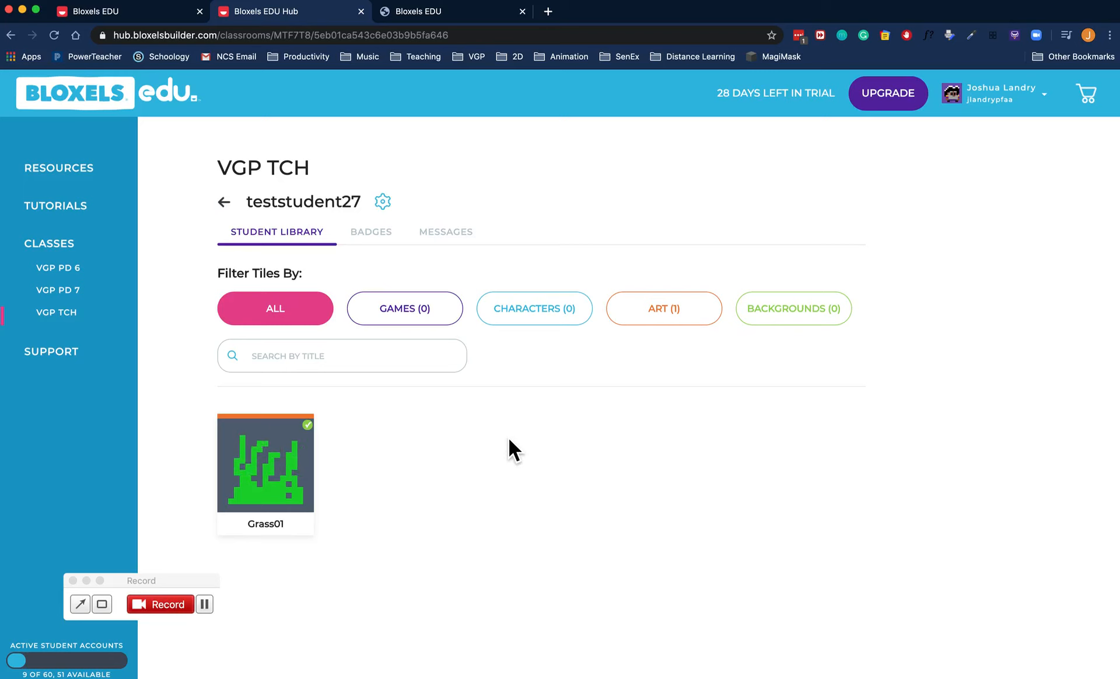
mouse_move(425, 468)
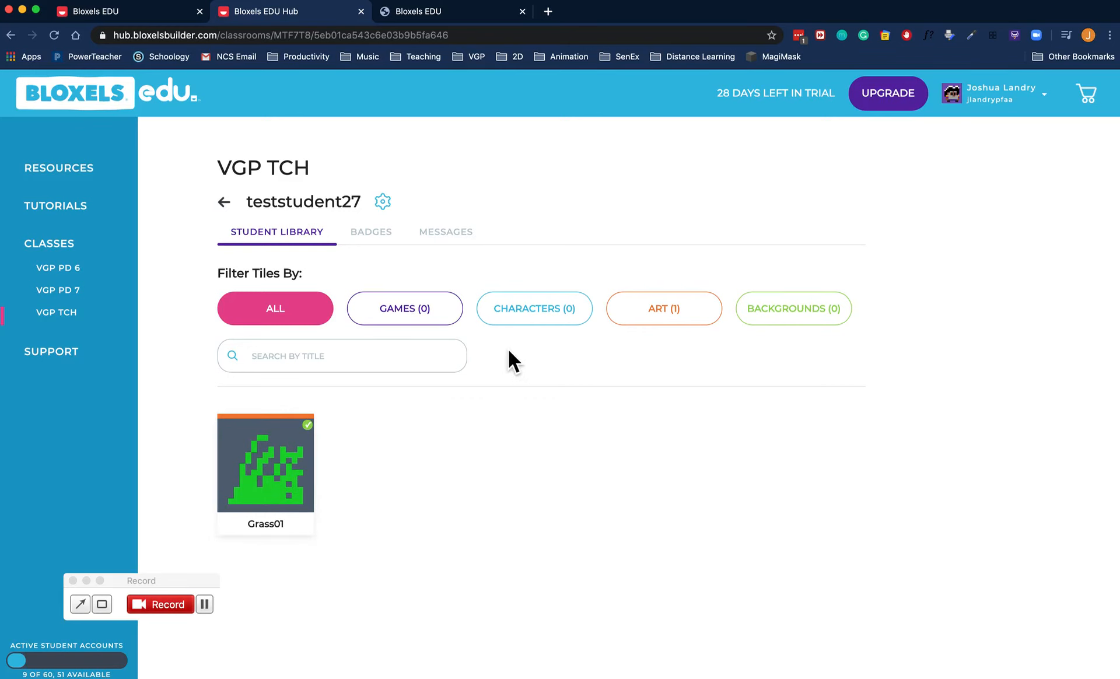
mouse_move(495, 340)
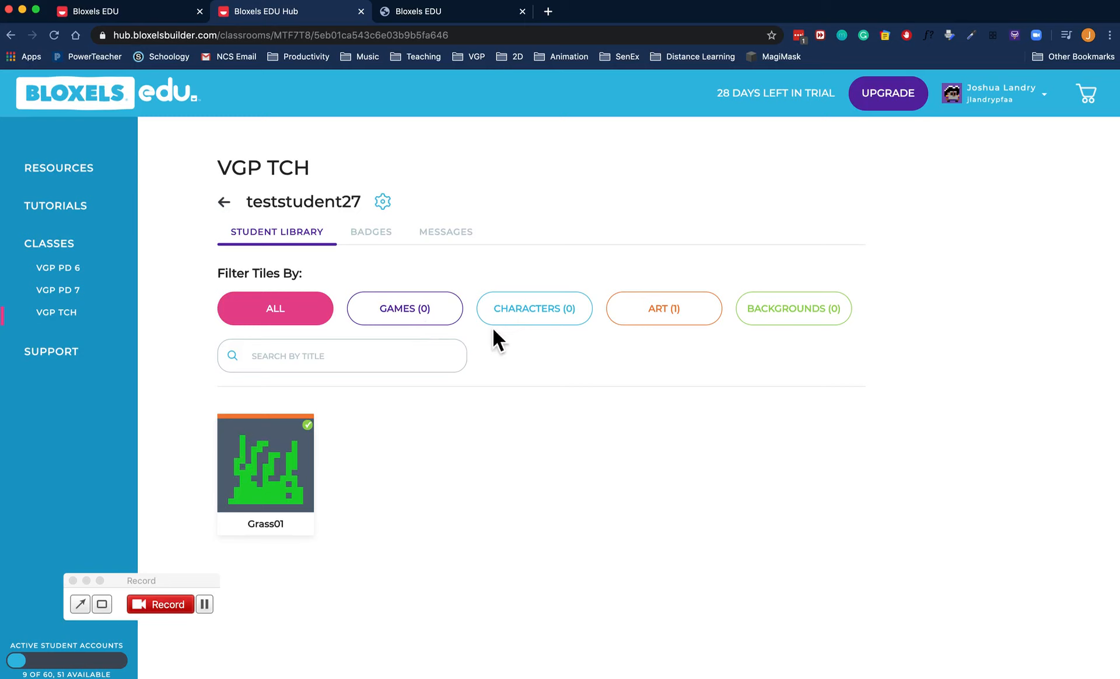
mouse_move(796, 345)
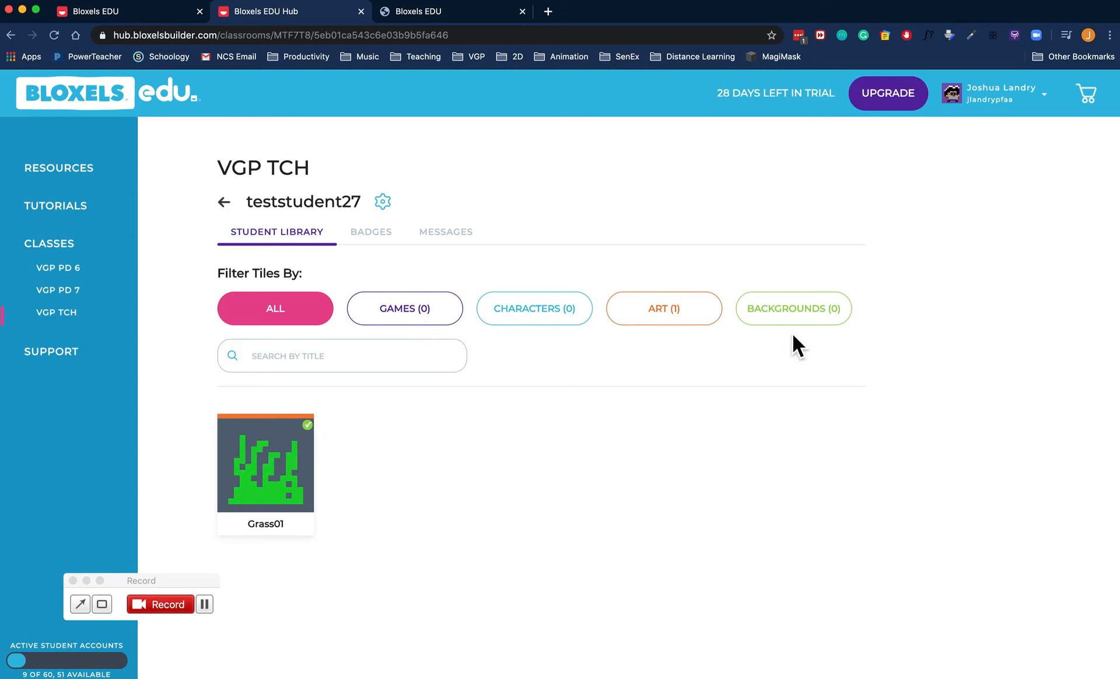
mouse_move(475, 503)
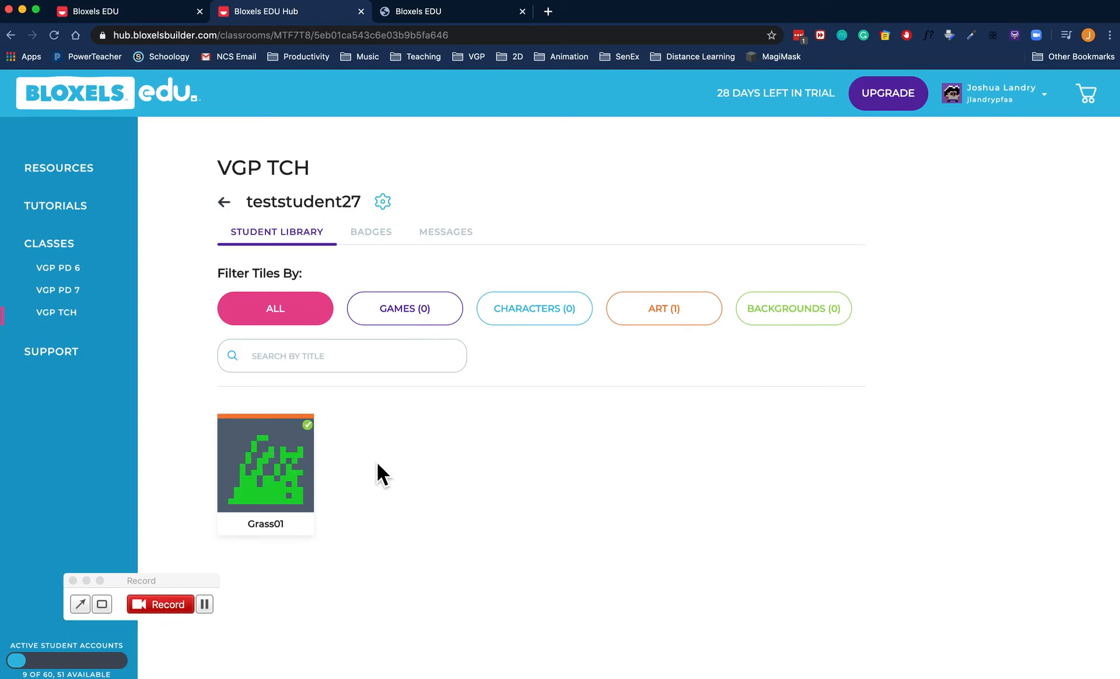
- Send teststudent27 the message 'Great work!' on the Grass01 tile and dismiss the notice
click(265, 463)
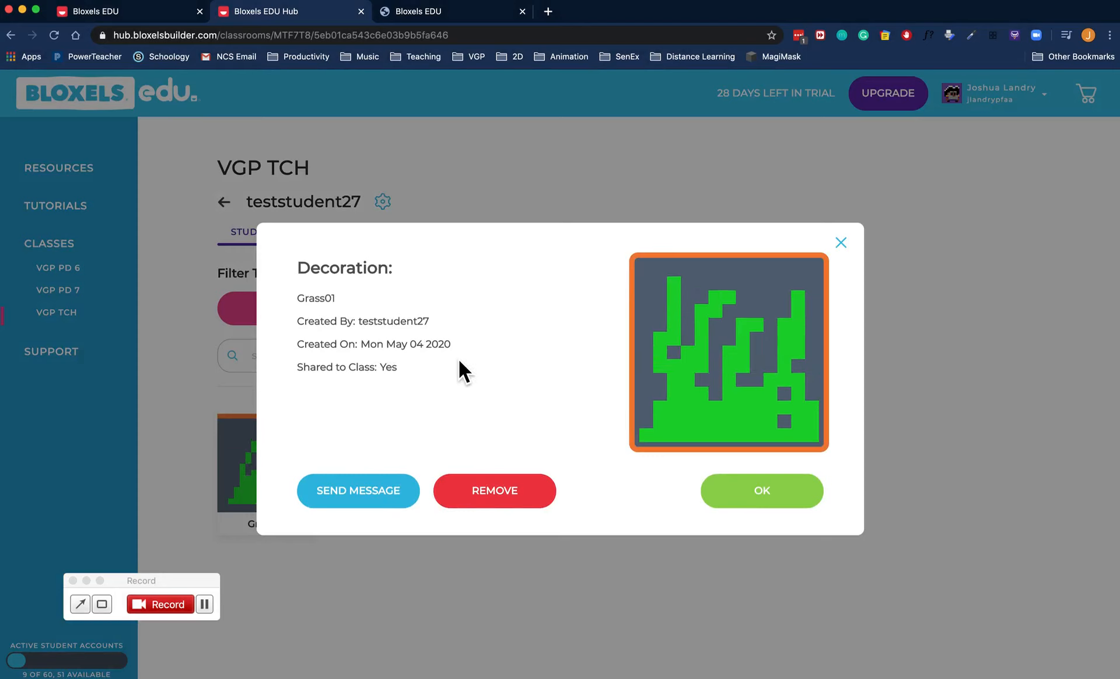
mouse_move(398, 393)
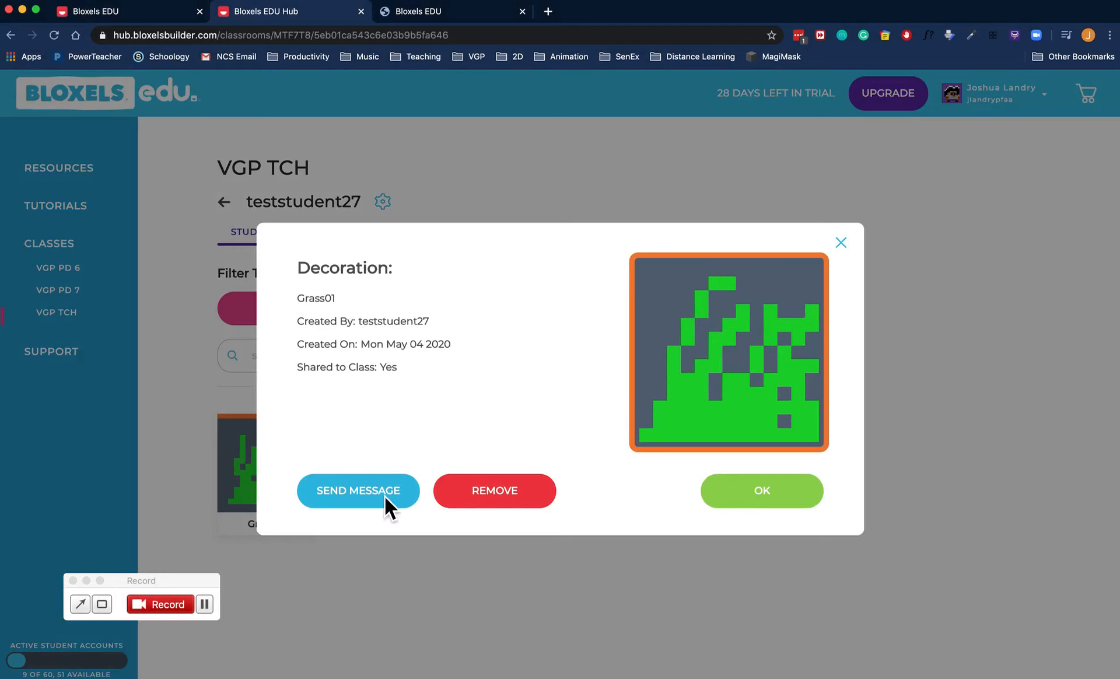
click(357, 490)
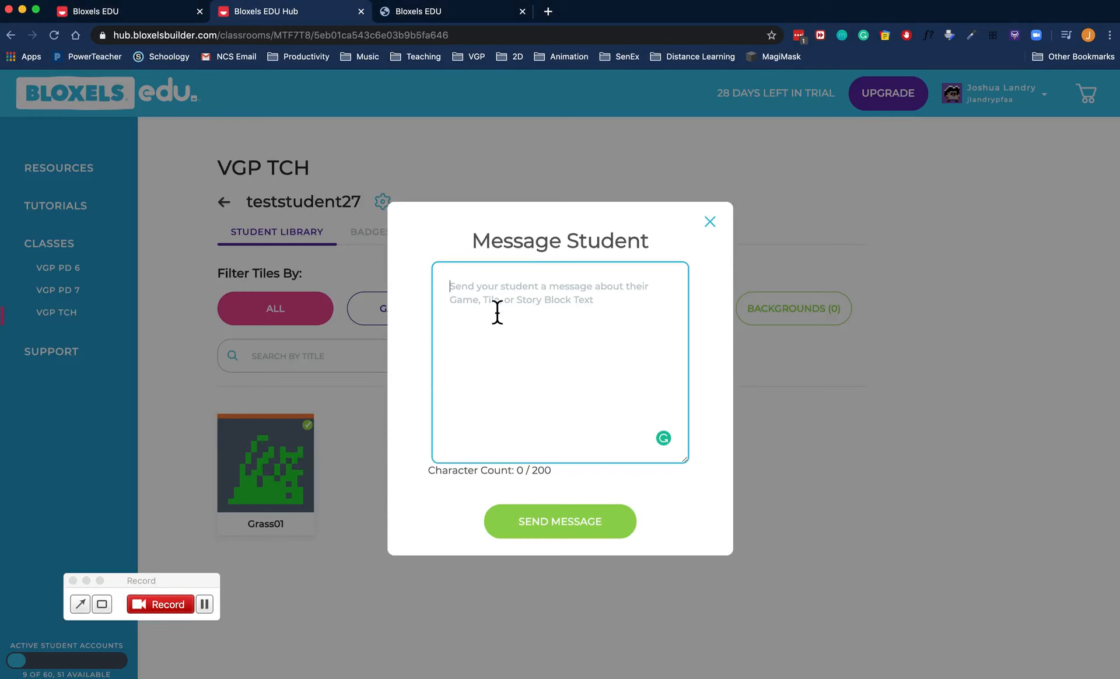
text(Great w)
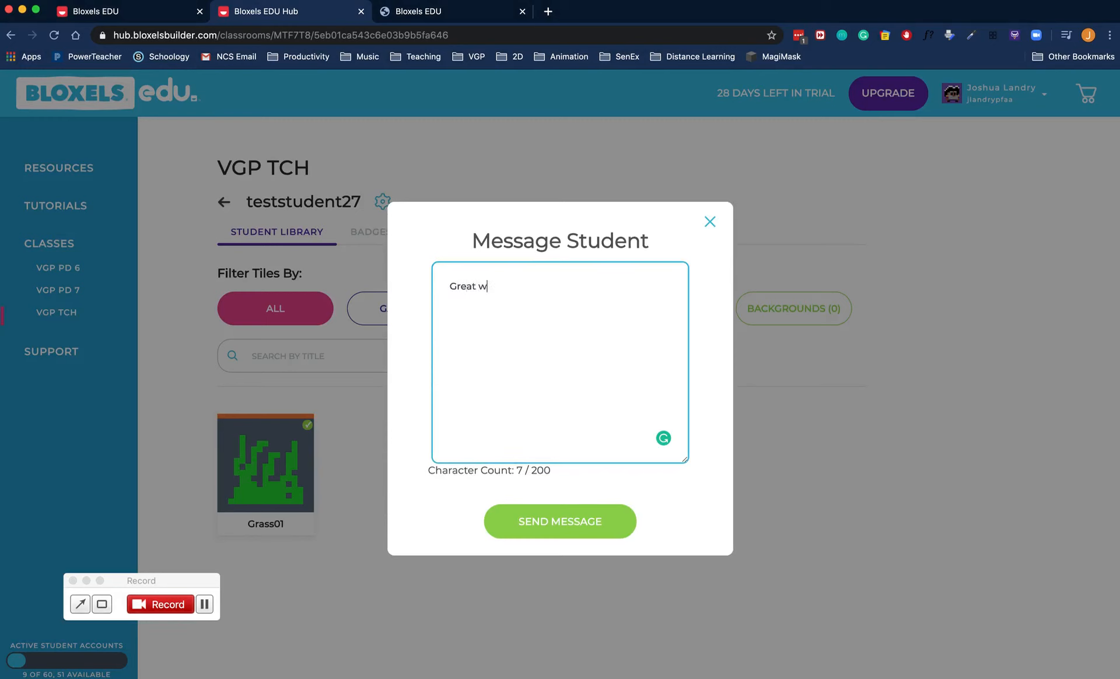
text(ork!)
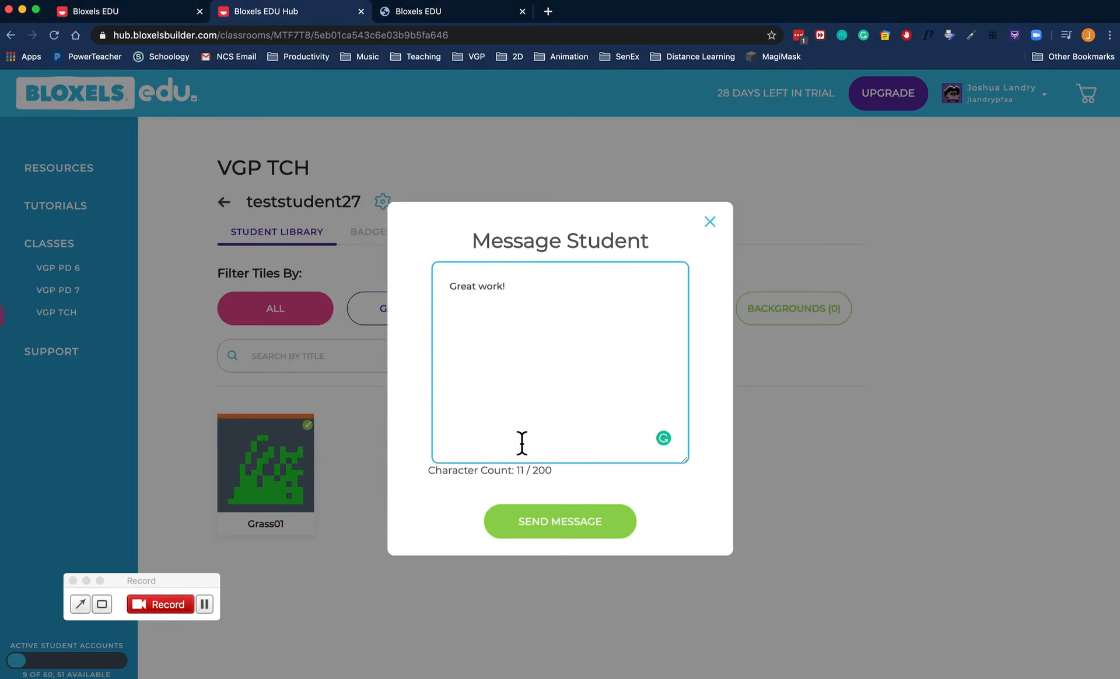
click(560, 521)
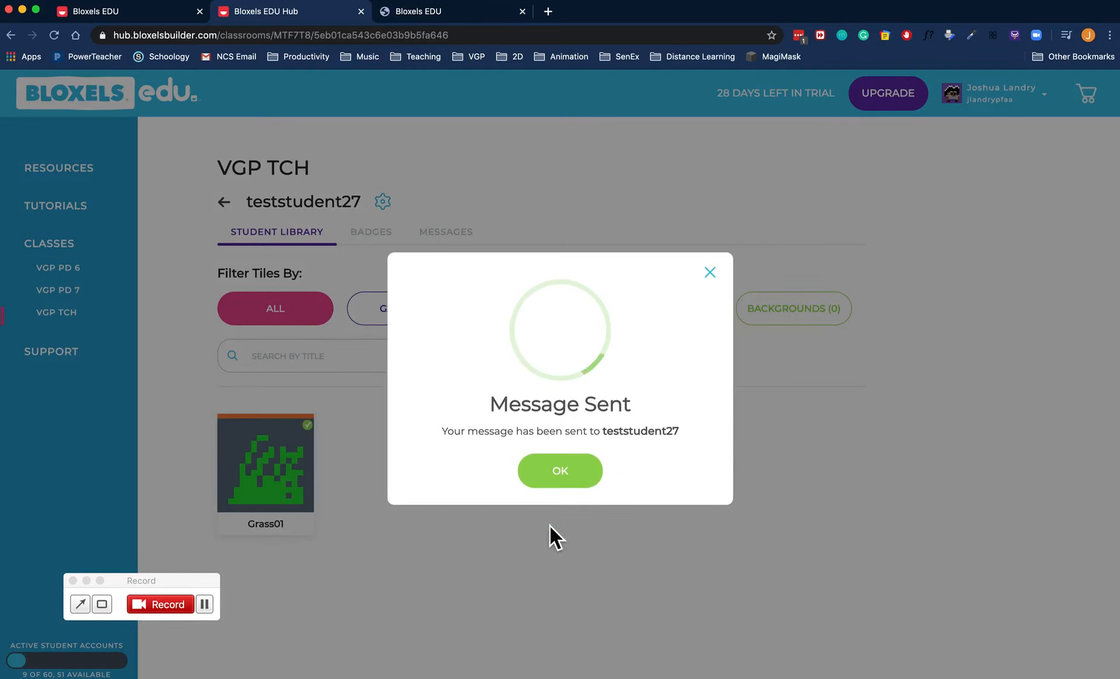
click(559, 471)
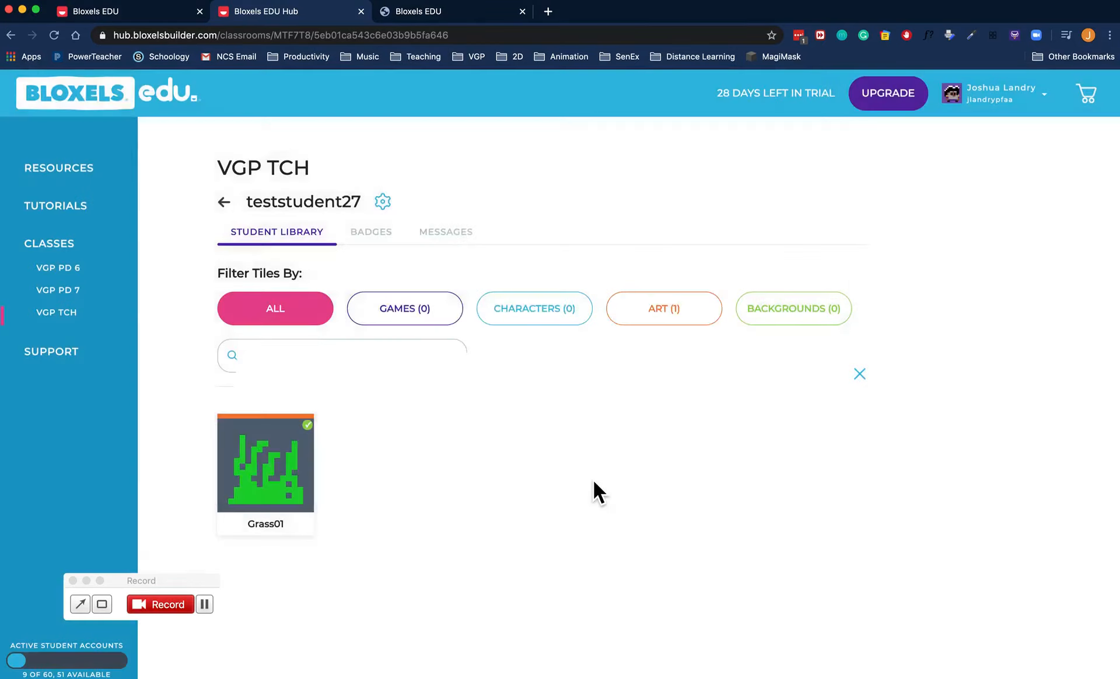
click(265, 462)
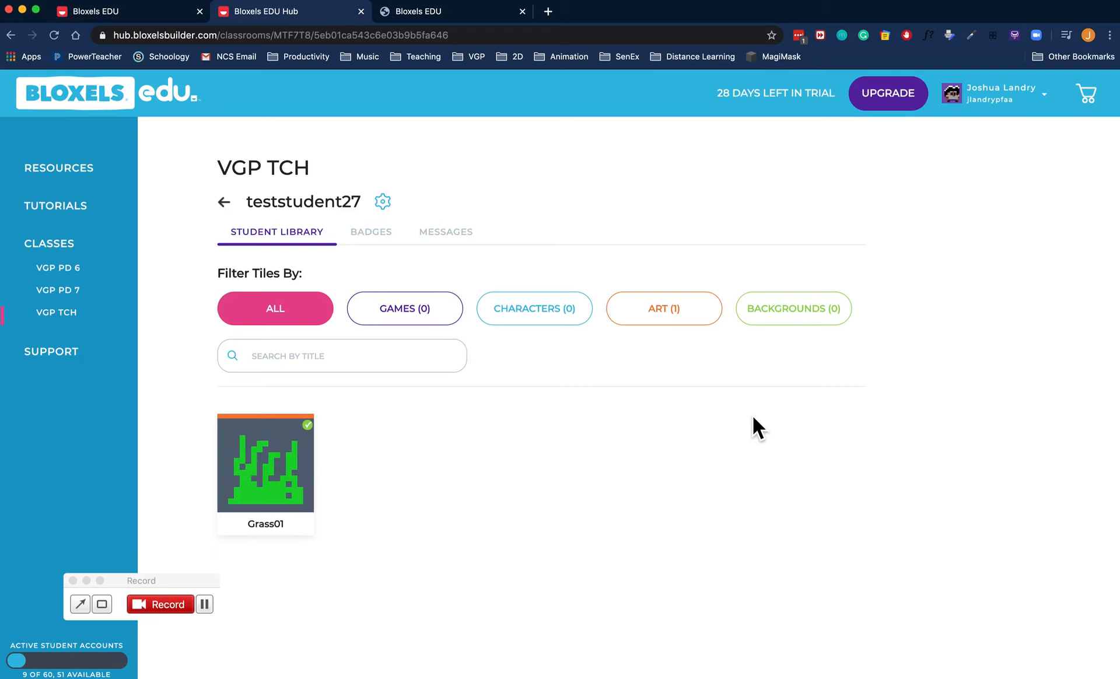
mouse_move(684, 498)
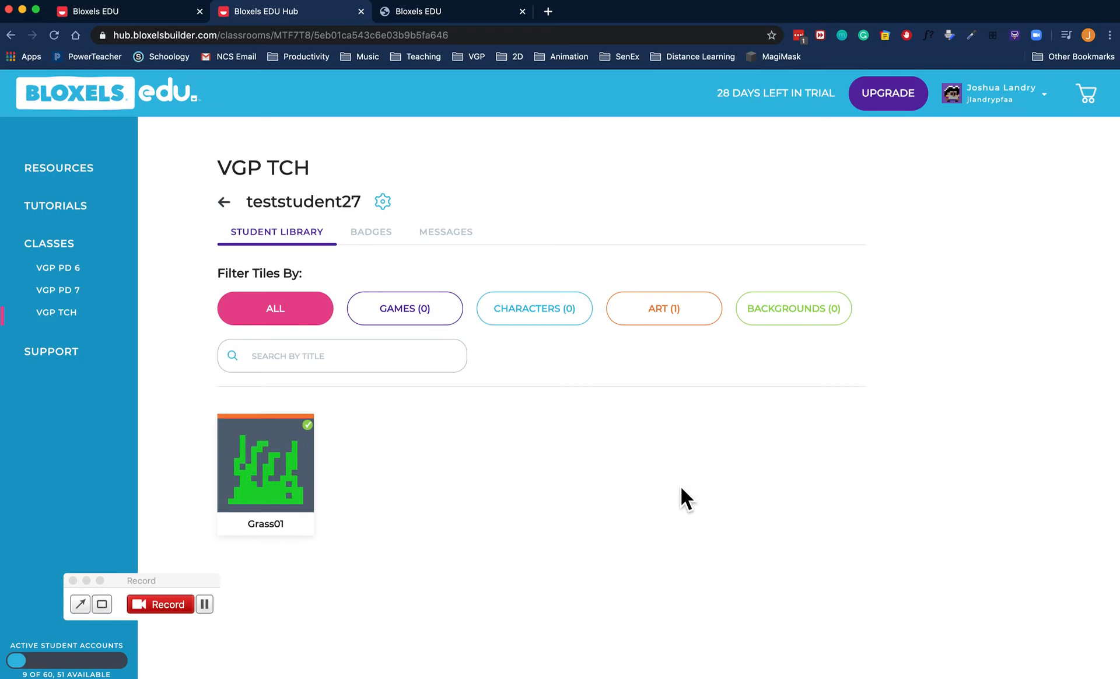
mouse_move(577, 547)
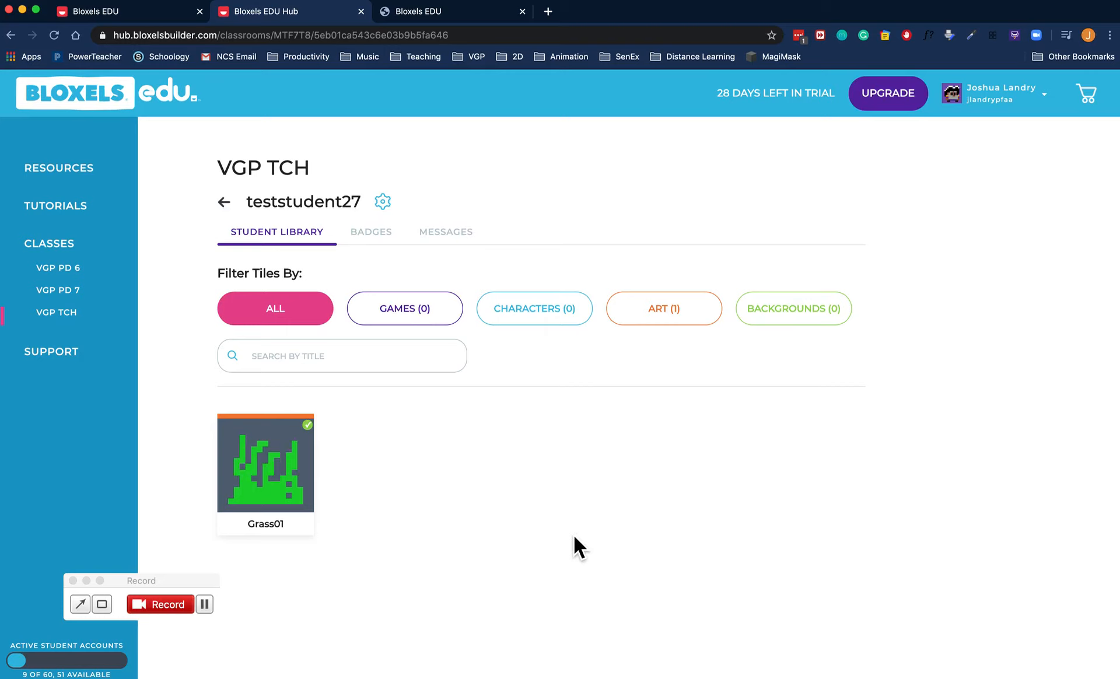